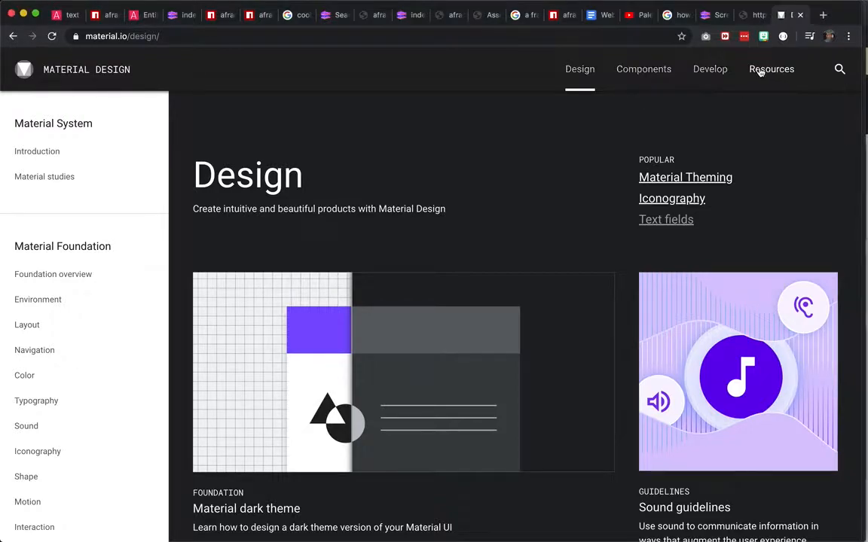
Step: Open the Material Design Color Tool from Resources > Tools in Chrome
left_click(772, 68)
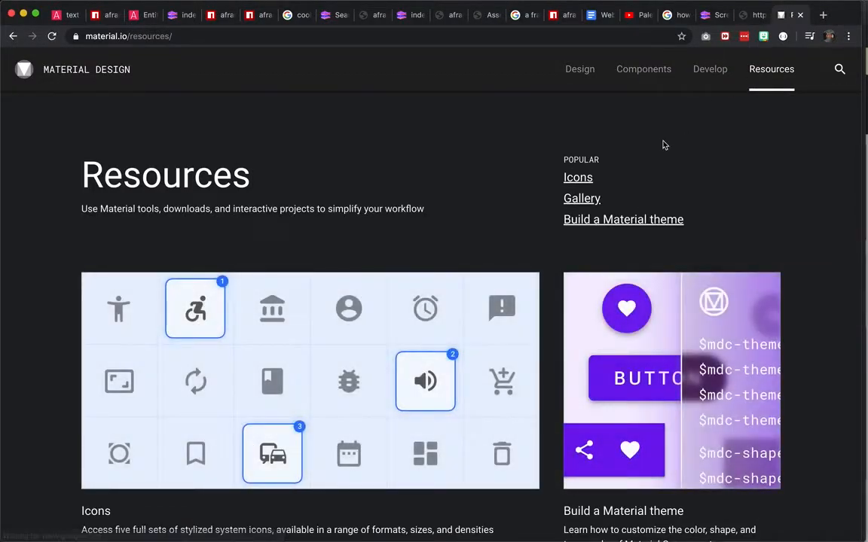
scroll("down", 3)
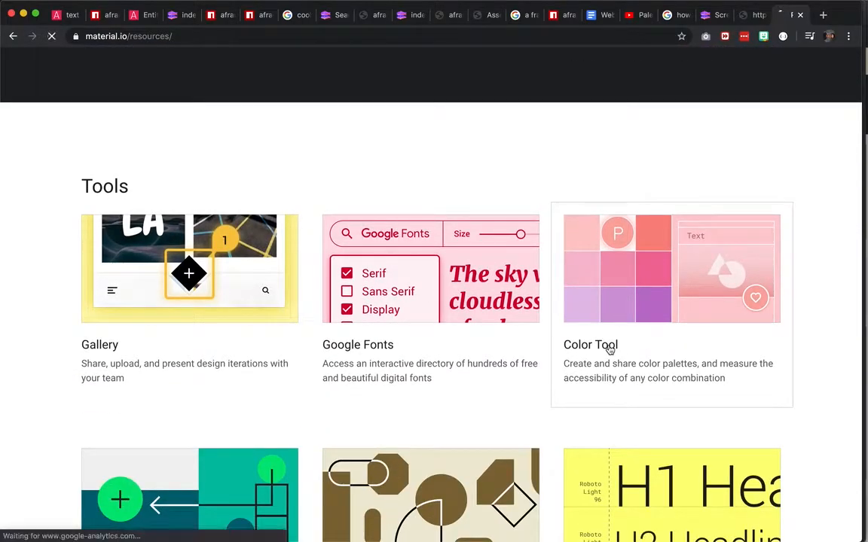
left_click(591, 345)
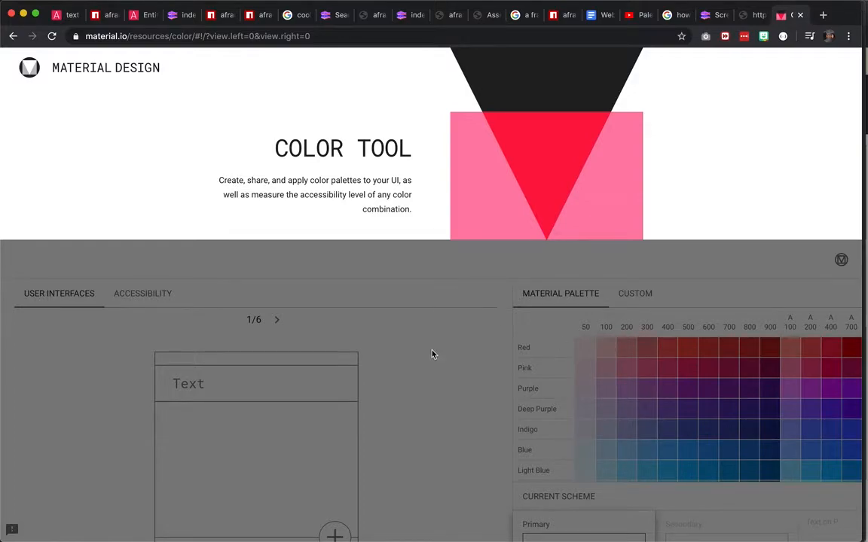
Step: Dismiss the GOT IT palette tip and browse down the Material Palette grid
scroll("down", 3)
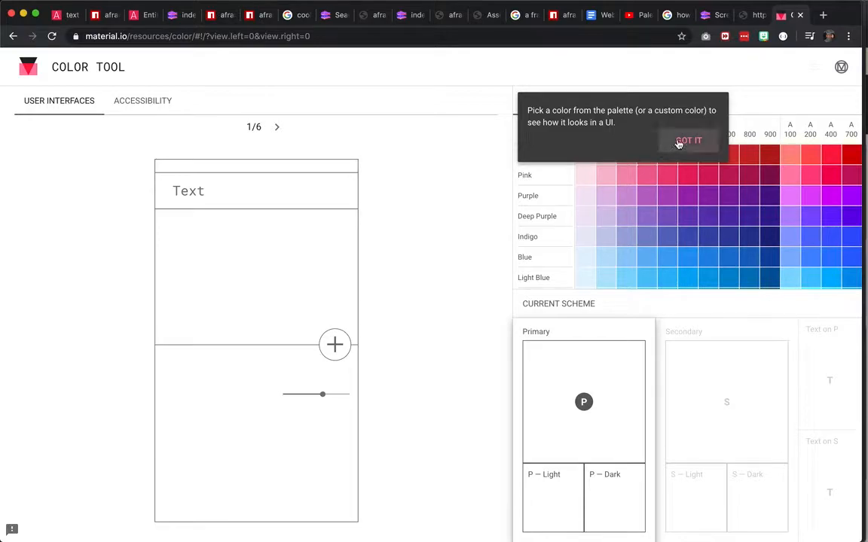
left_click(687, 140)
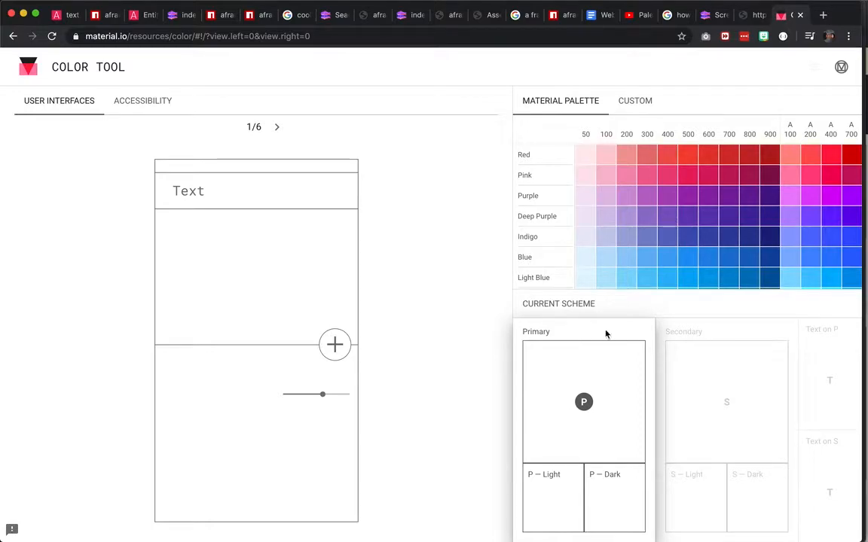
scroll("down", 3)
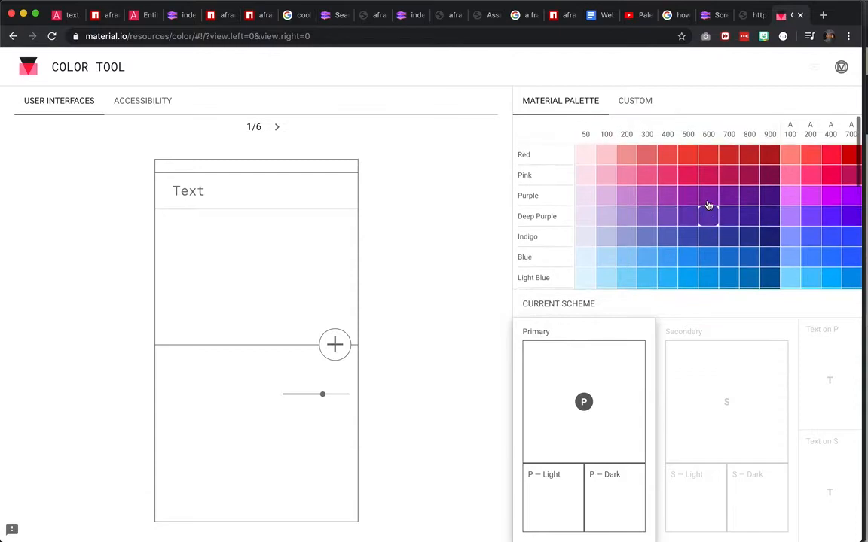
scroll("down", 3)
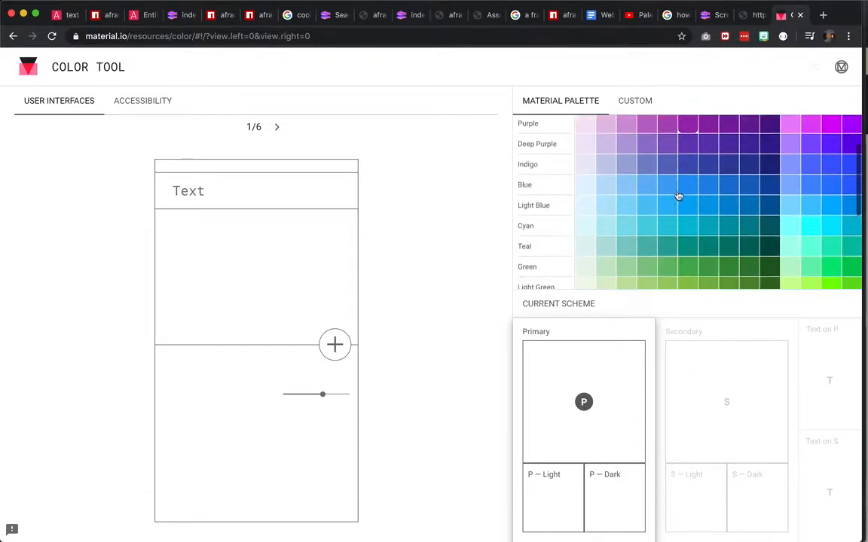
scroll("down", 3)
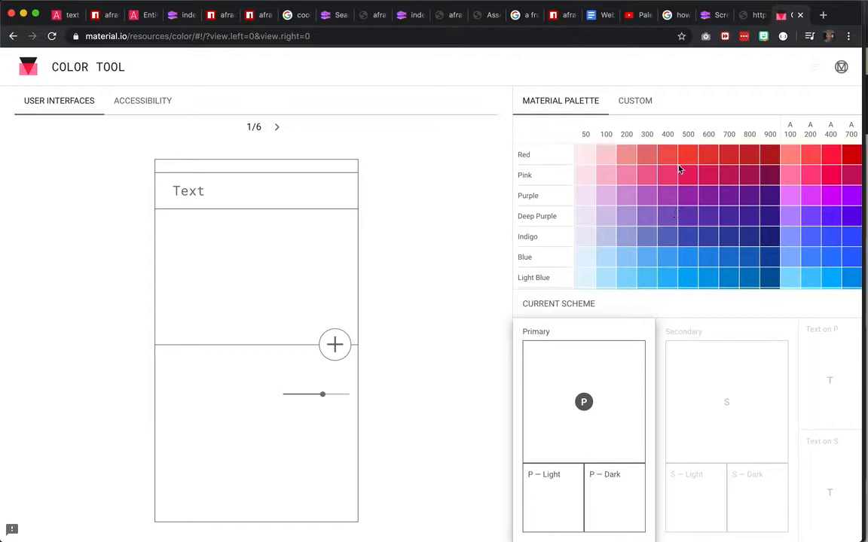
Step: Pick light pink #ffa3d7 on the custom colour wheel as the primary colour
left_click(634, 100)
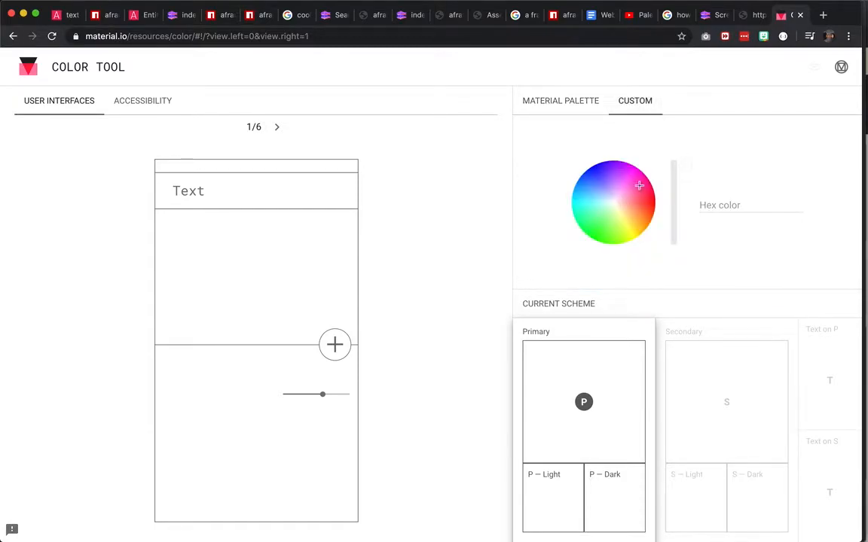
left_click(560, 101)
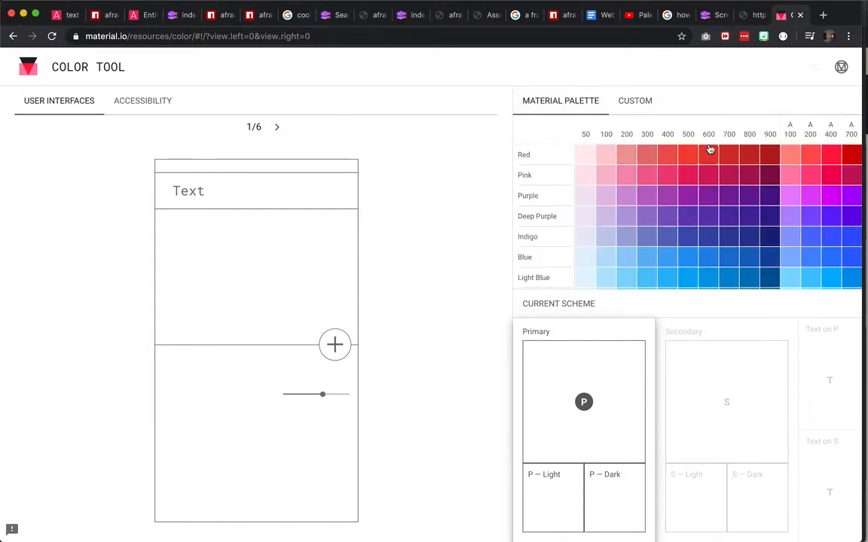
left_click(634, 100)
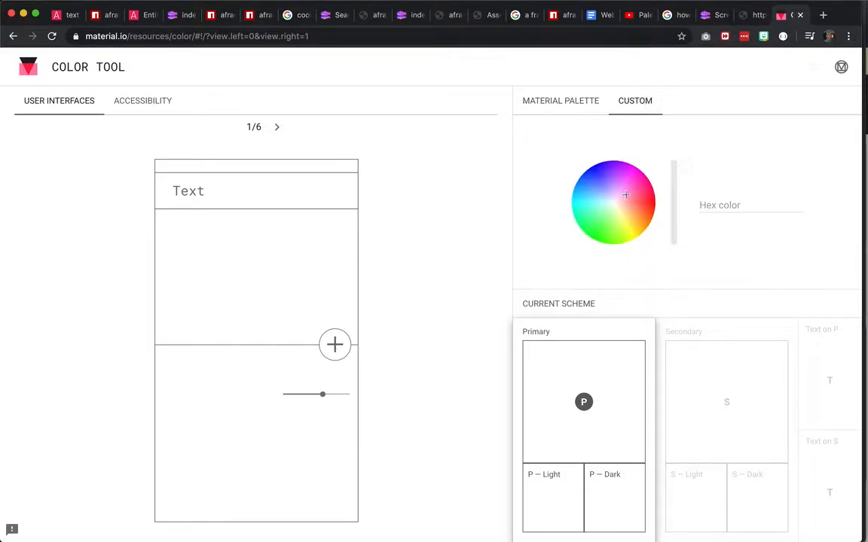
left_click(625, 184)
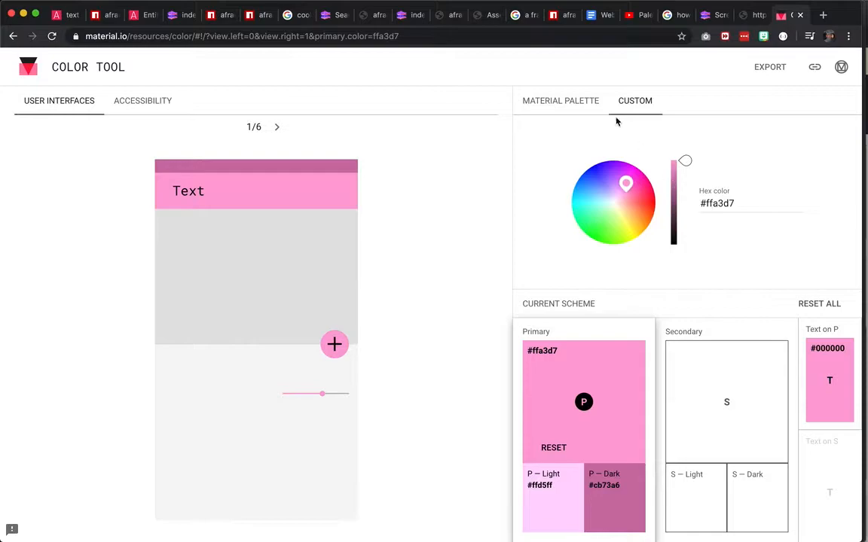
left_click(560, 100)
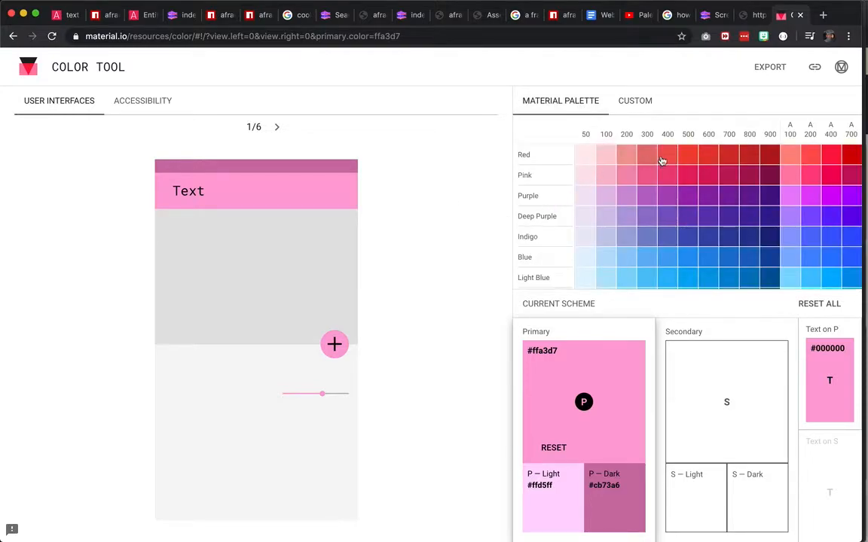
mouse_move(669, 129)
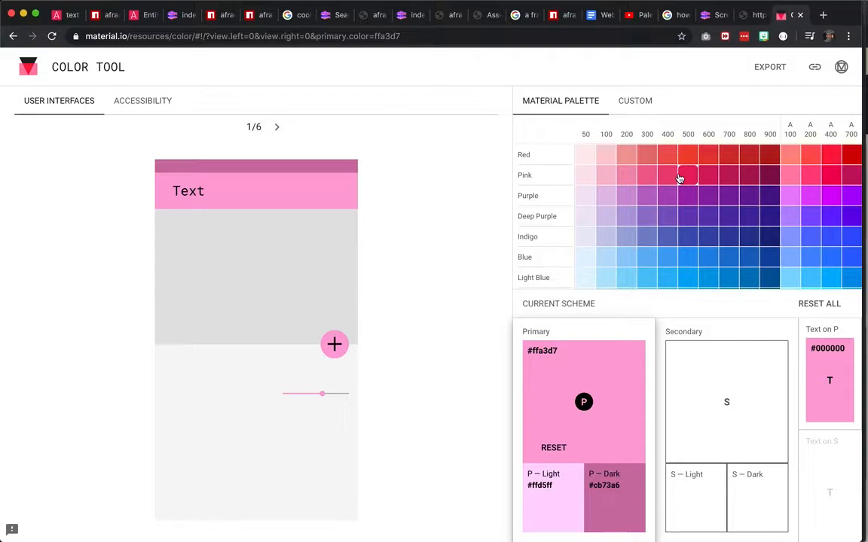
mouse_move(687, 130)
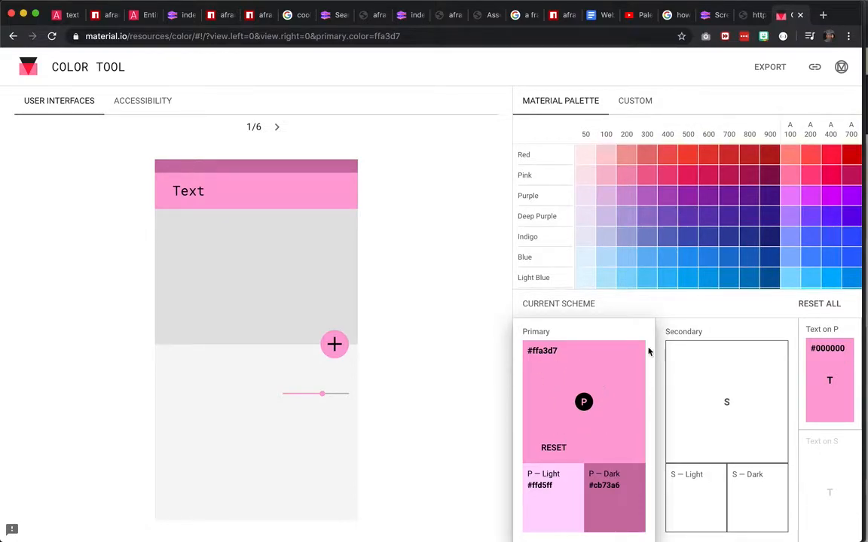
scroll("down", 3)
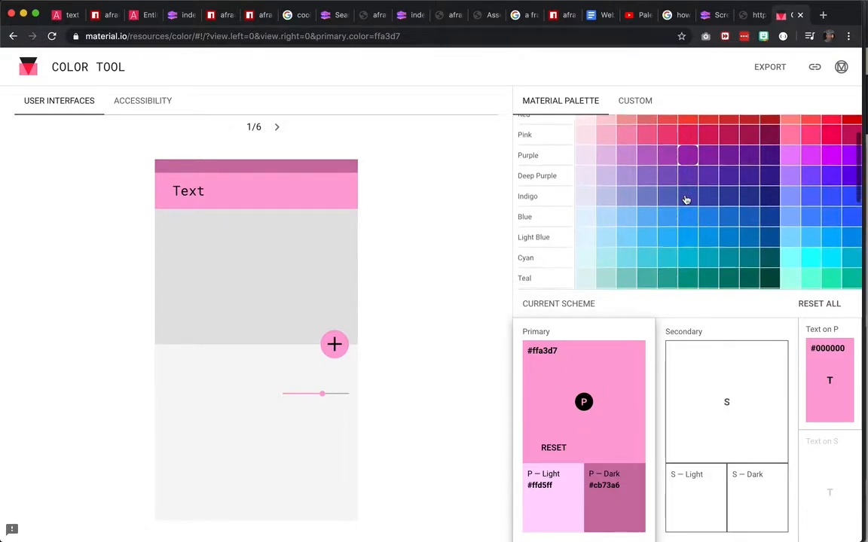
scroll("down", 3)
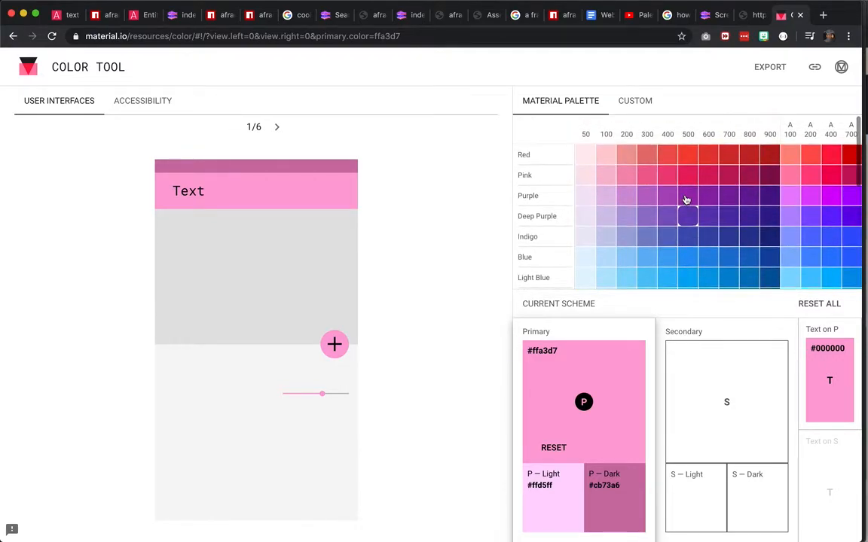
mouse_move(691, 232)
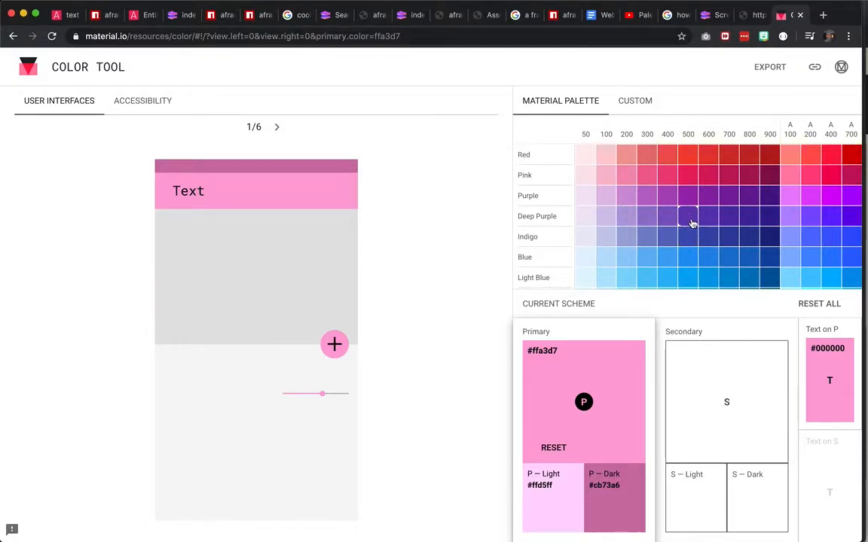
Step: Set the primary to Deep Purple 500 #673ab7, with light #9a67ea and dark #320b86
left_click(688, 216)
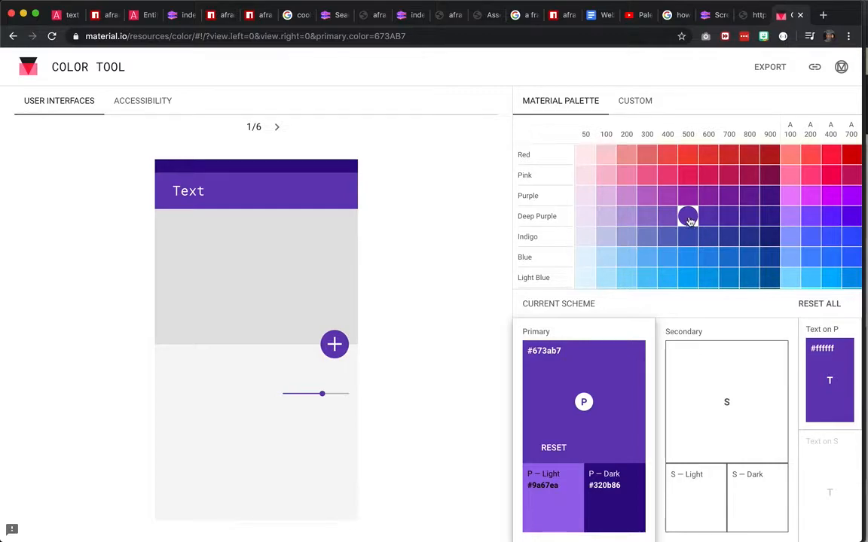
mouse_move(582, 353)
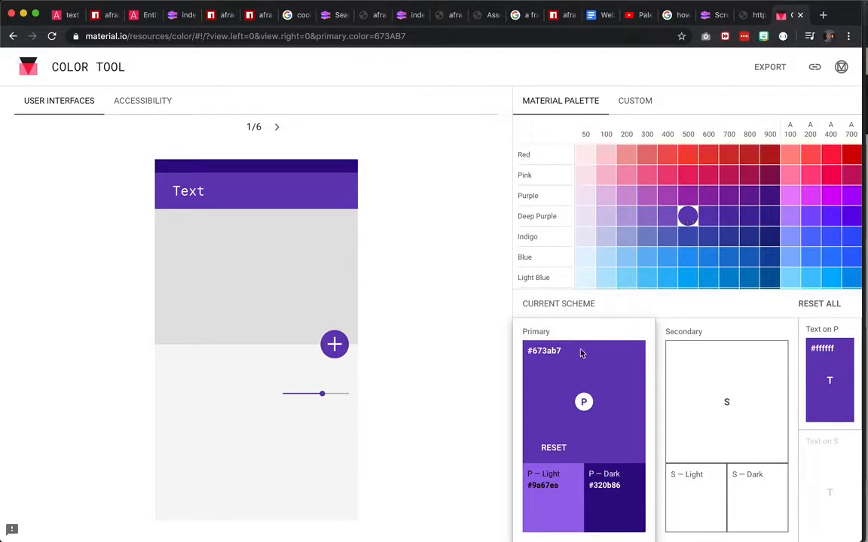
mouse_move(559, 488)
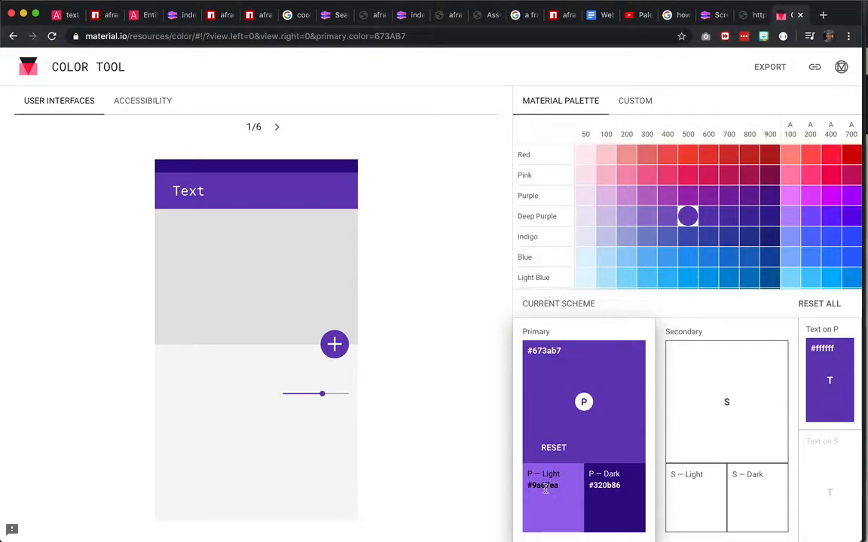
mouse_move(556, 500)
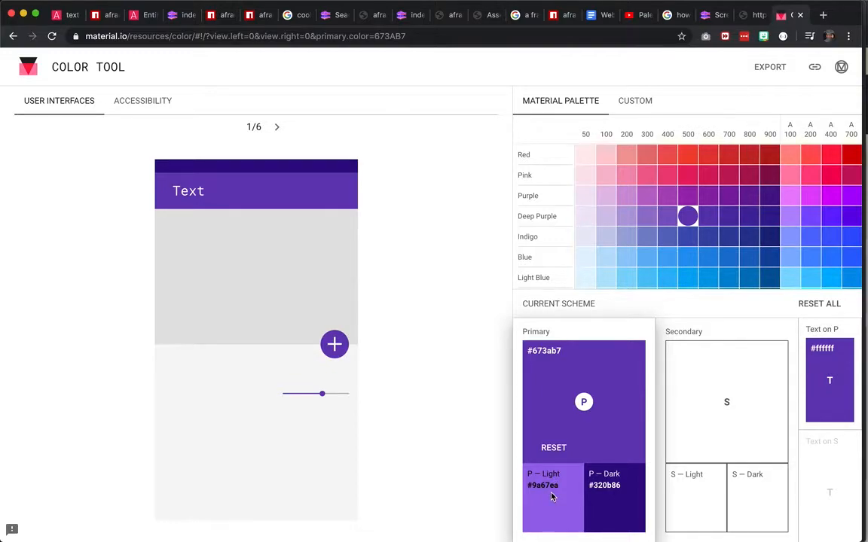
mouse_move(577, 494)
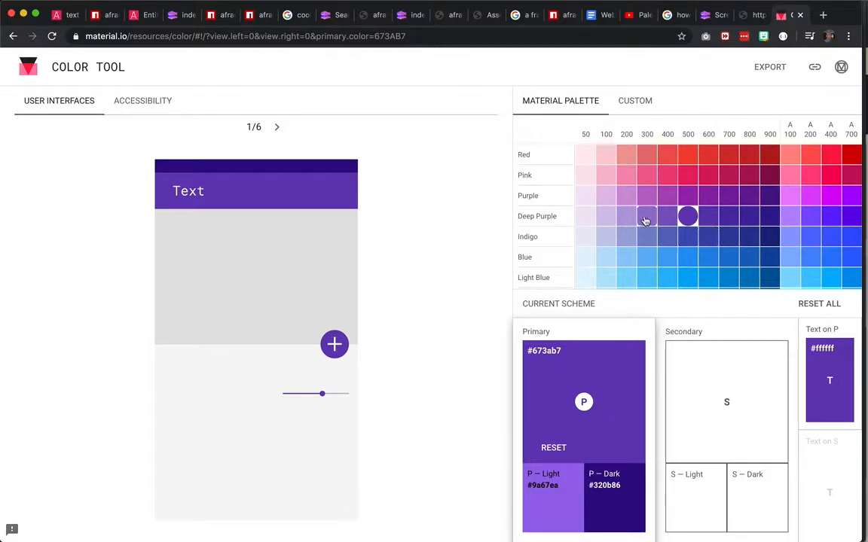
mouse_move(649, 215)
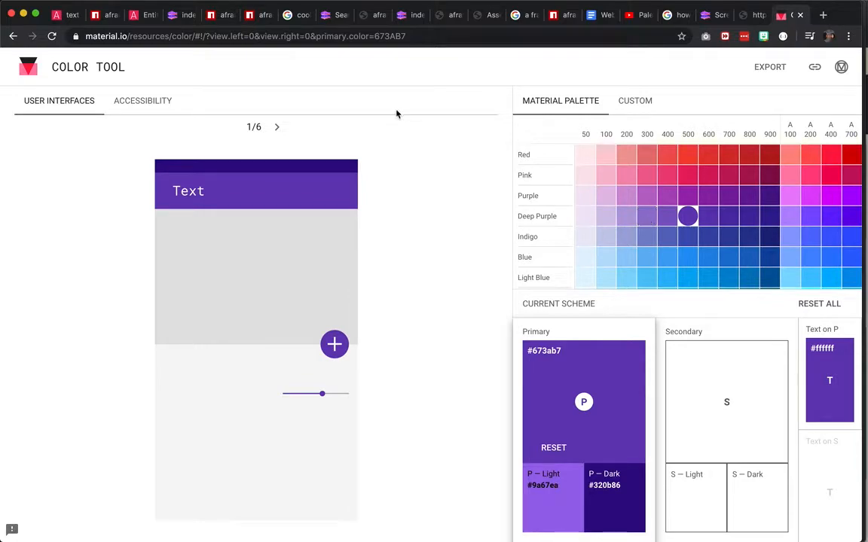
Step: Advance the phone preview from sample screen 1/6 to screen 3/6
left_click(277, 127)
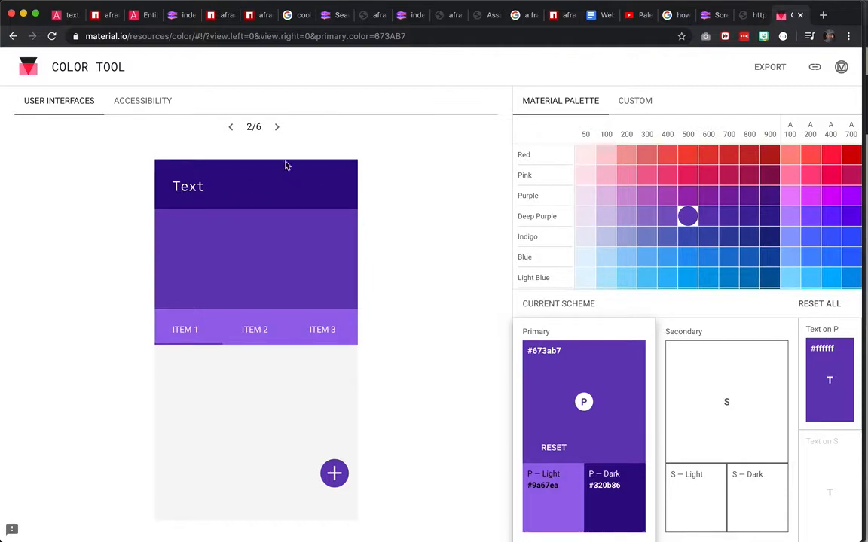
left_click(276, 127)
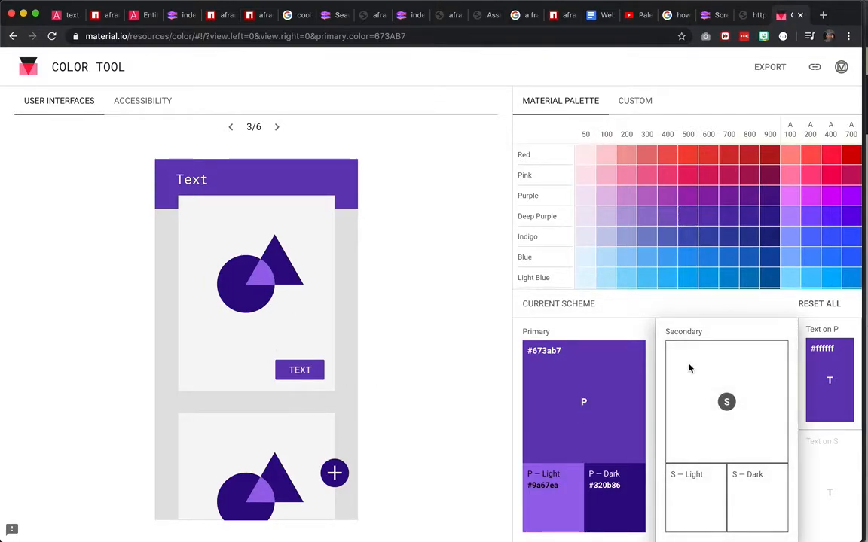
mouse_move(749, 234)
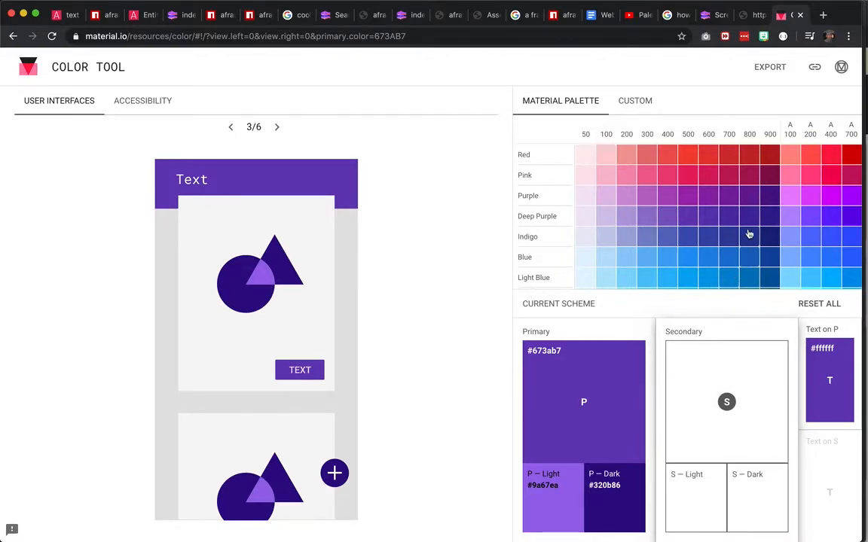
mouse_move(756, 168)
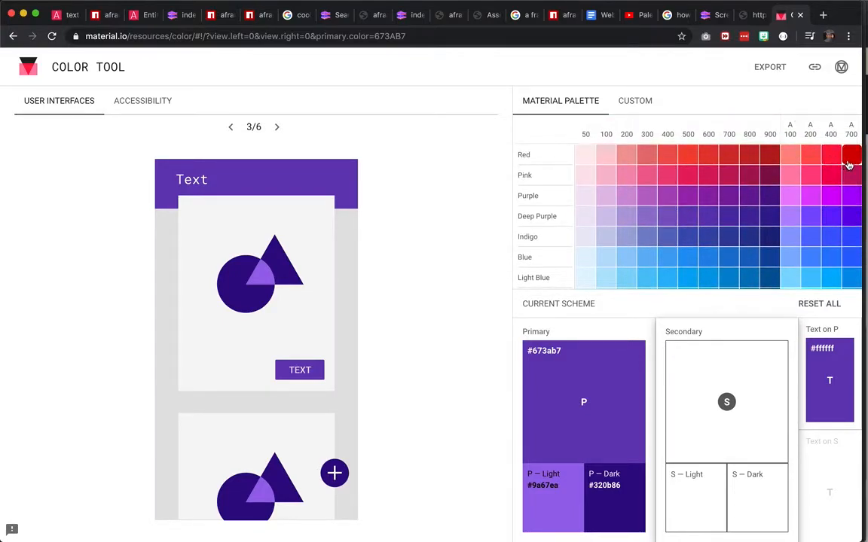
scroll("down", 3)
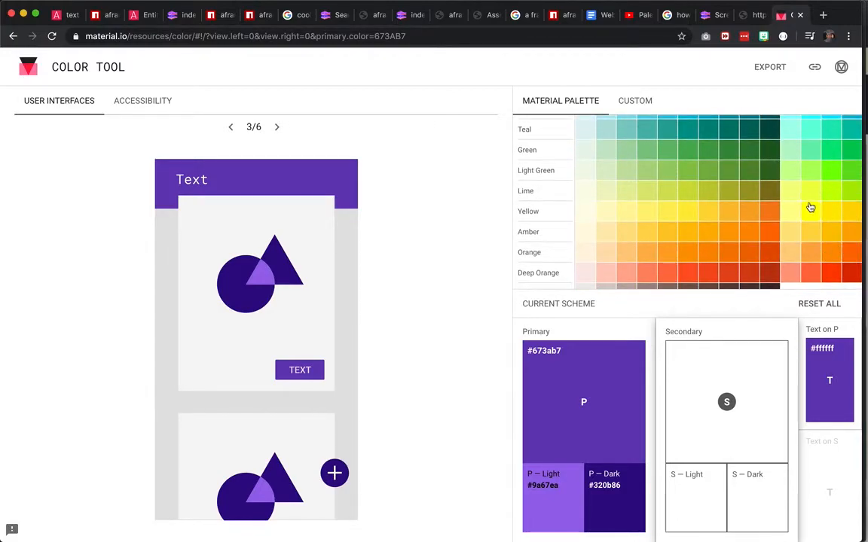
scroll("down", 3)
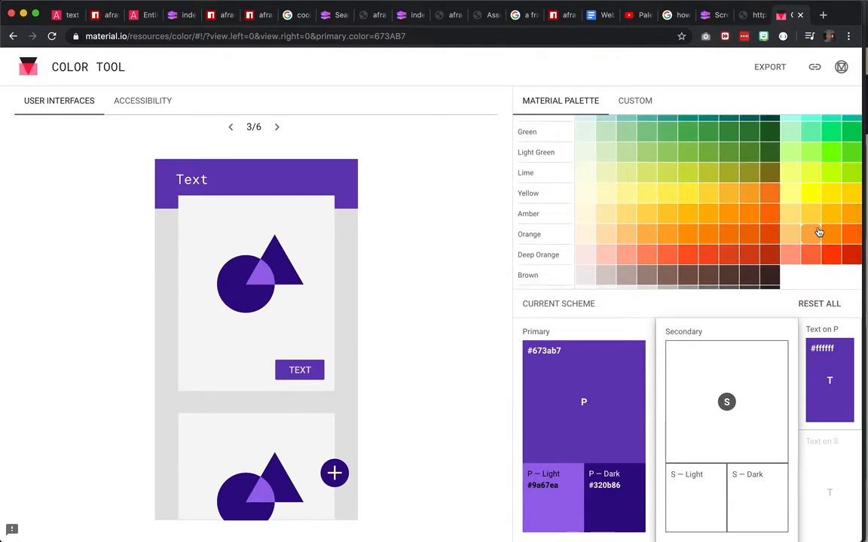
mouse_move(828, 204)
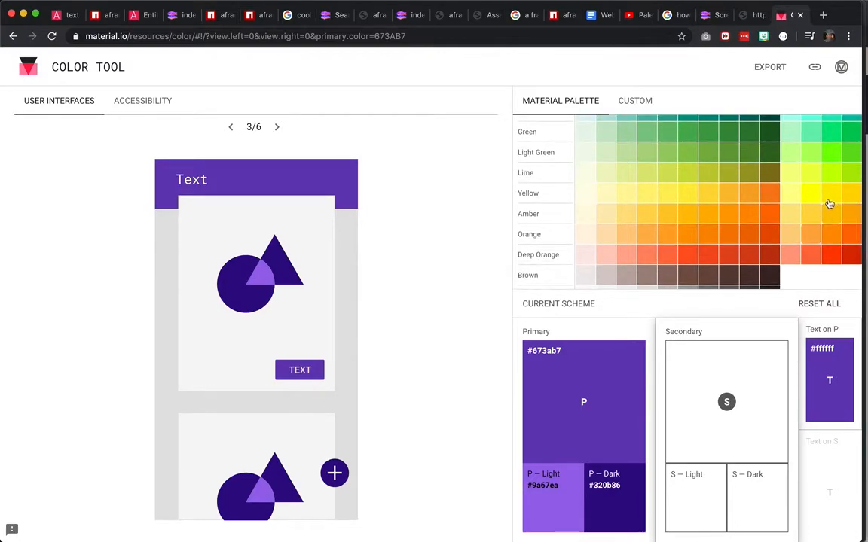
left_click(834, 178)
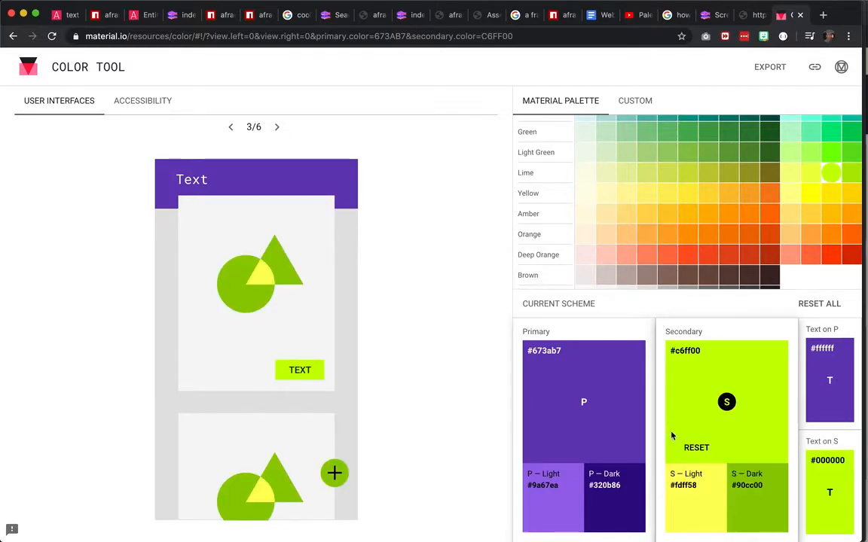
mouse_move(674, 381)
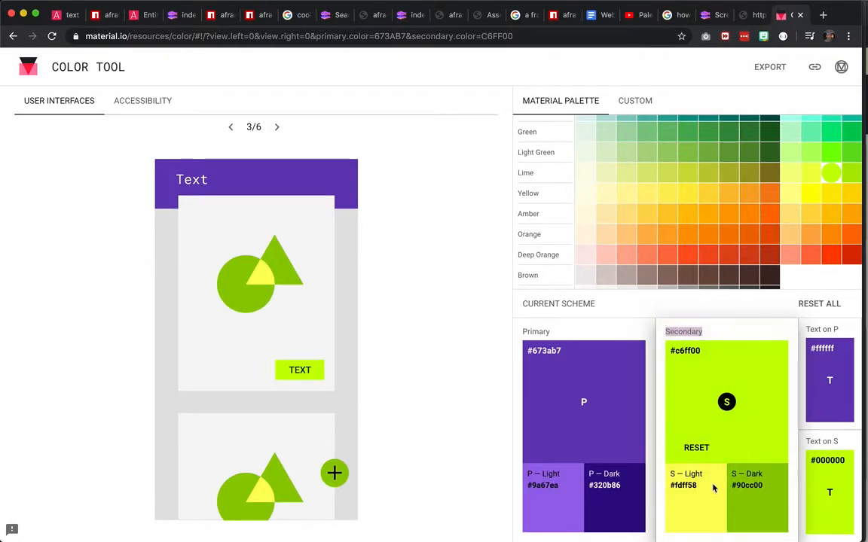
mouse_move(772, 508)
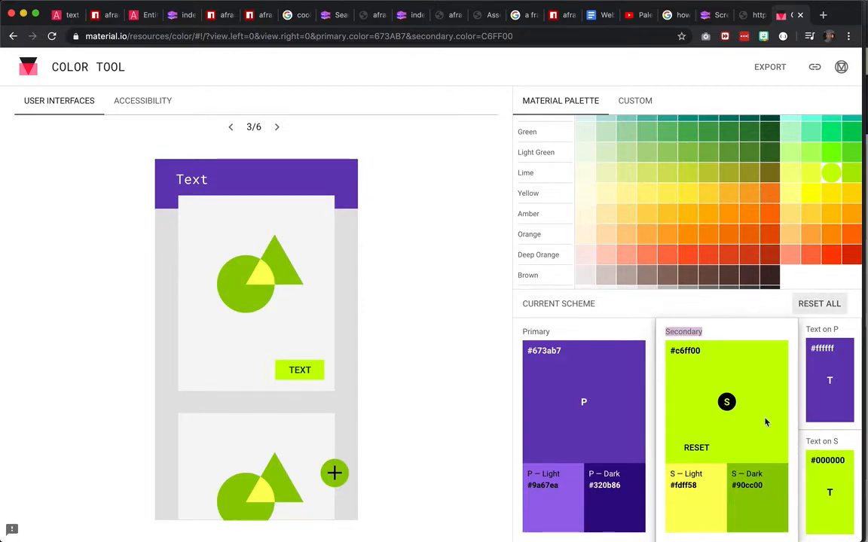
mouse_move(820, 198)
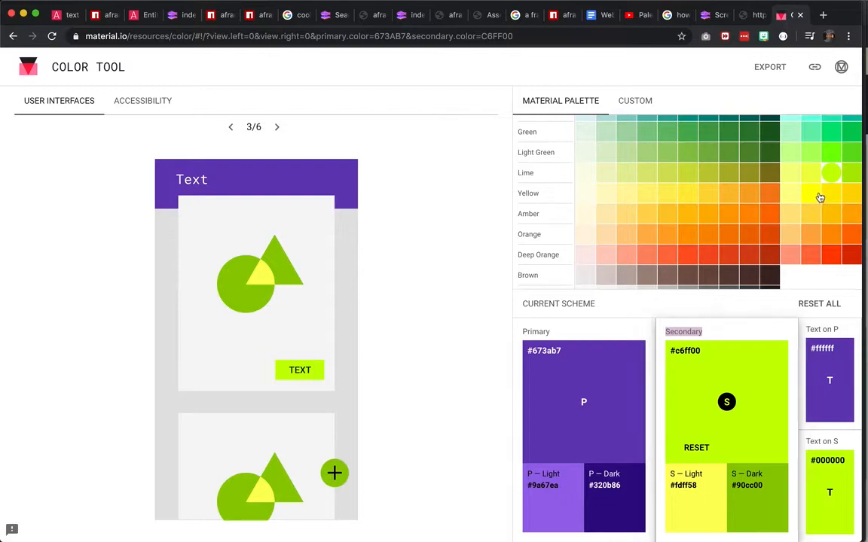
mouse_move(791, 175)
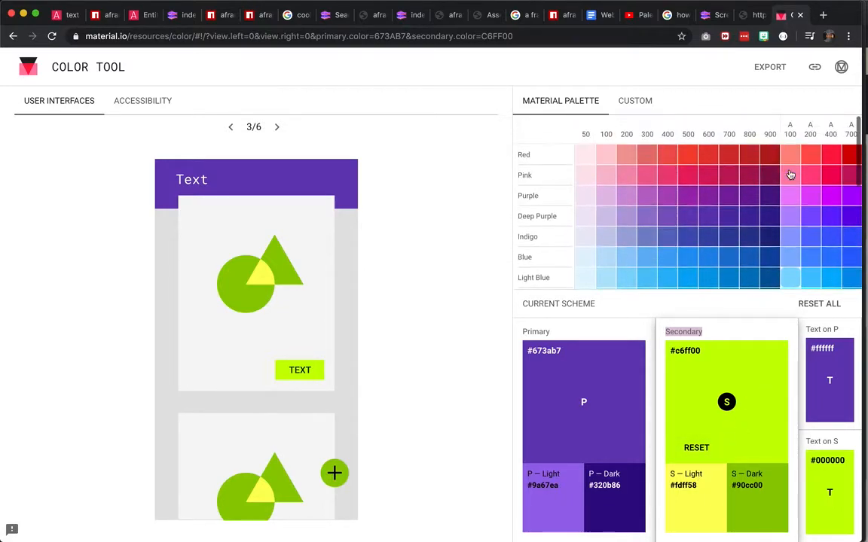
scroll("down", 3)
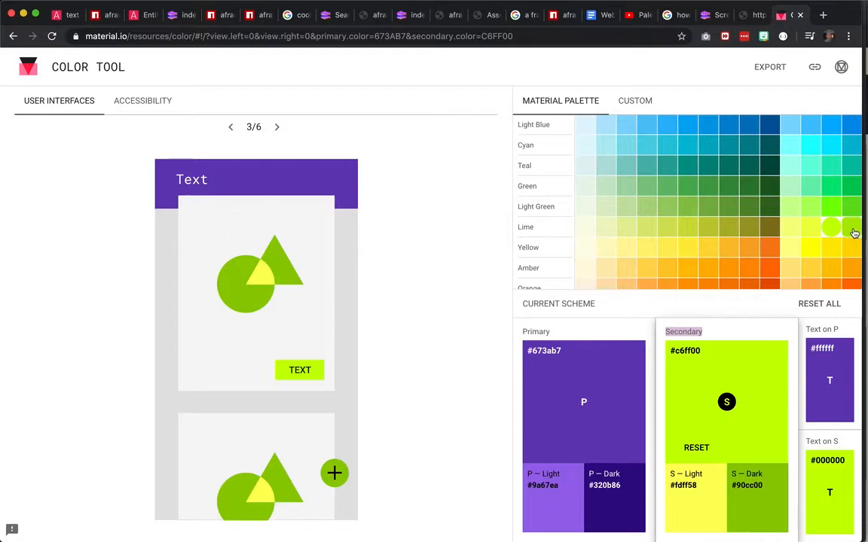
mouse_move(699, 408)
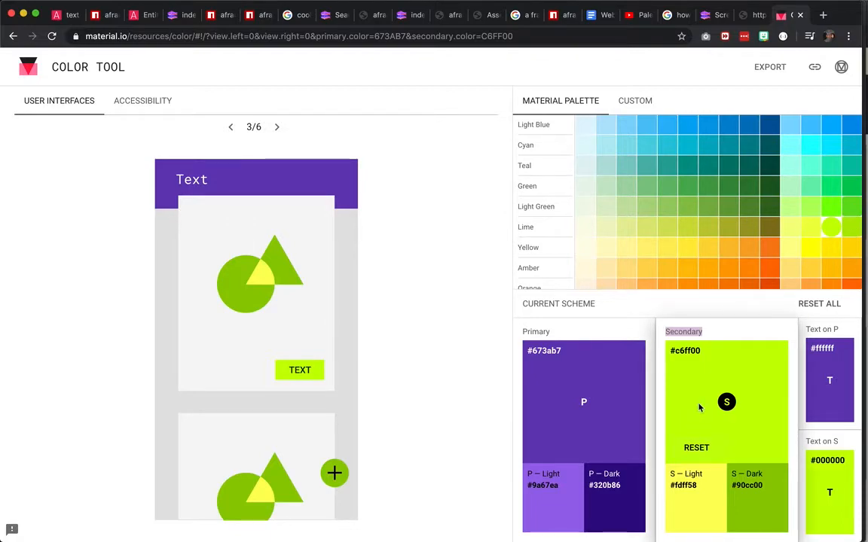
Step: Step the preview back to sample 1/6, then forward to the droplet sample 5/6
left_click(230, 126)
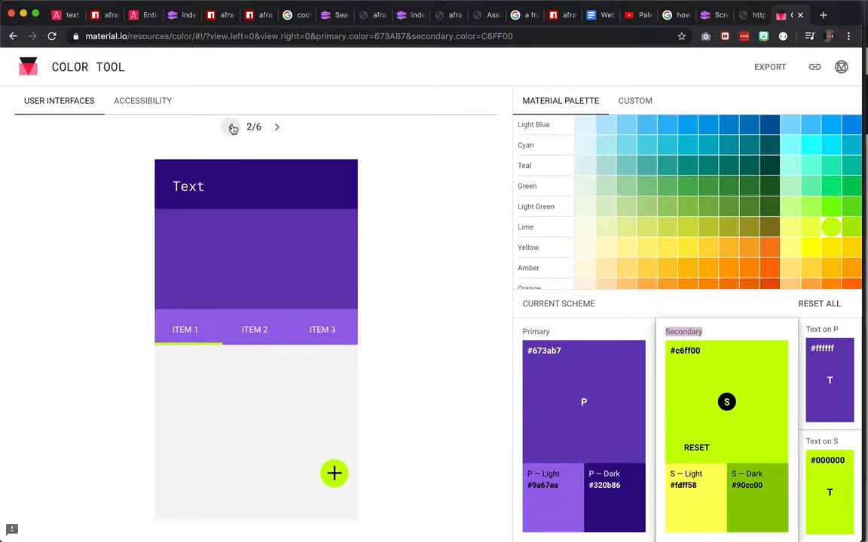
left_click(233, 127)
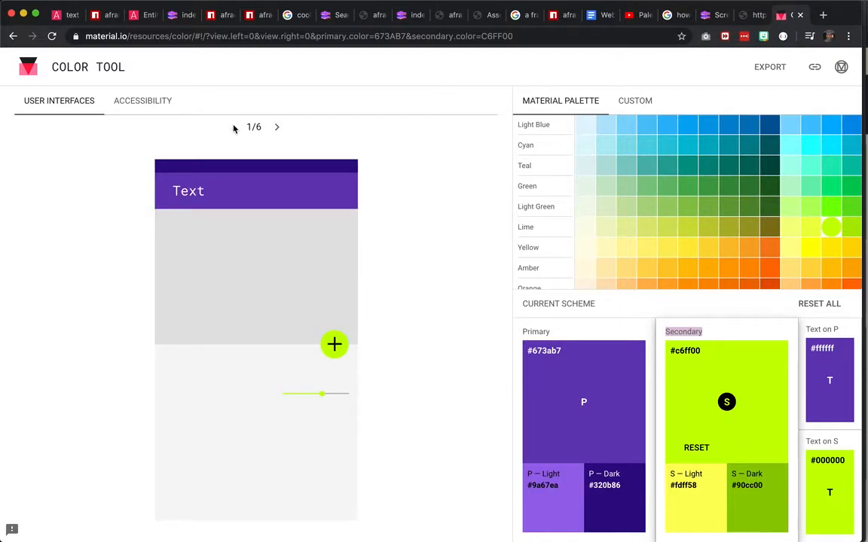
mouse_move(279, 128)
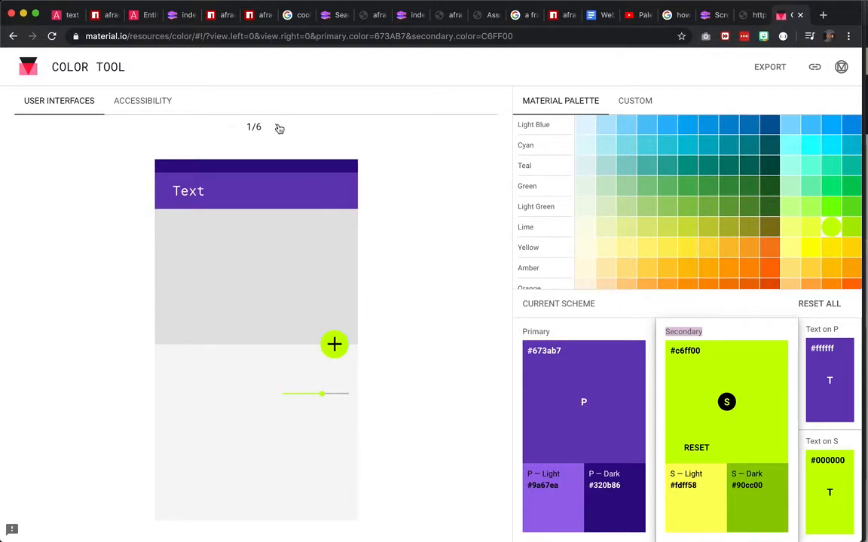
left_click(278, 126)
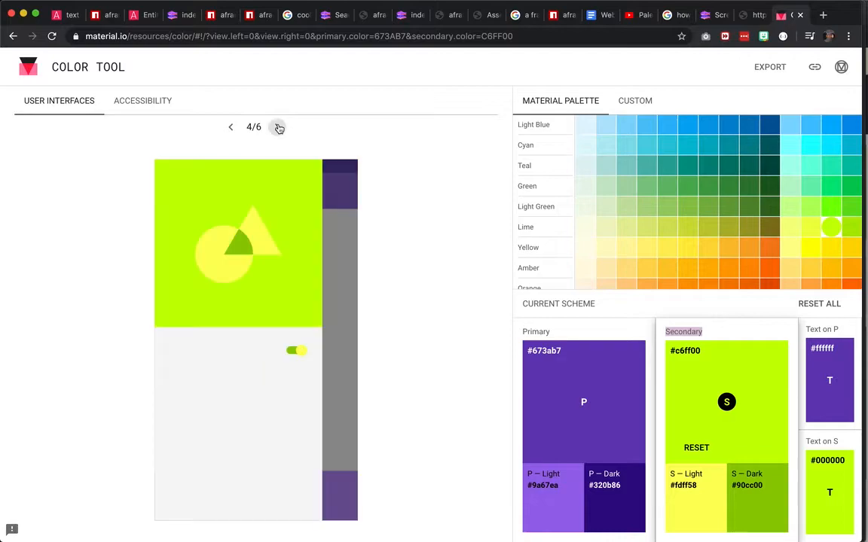
left_click(278, 127)
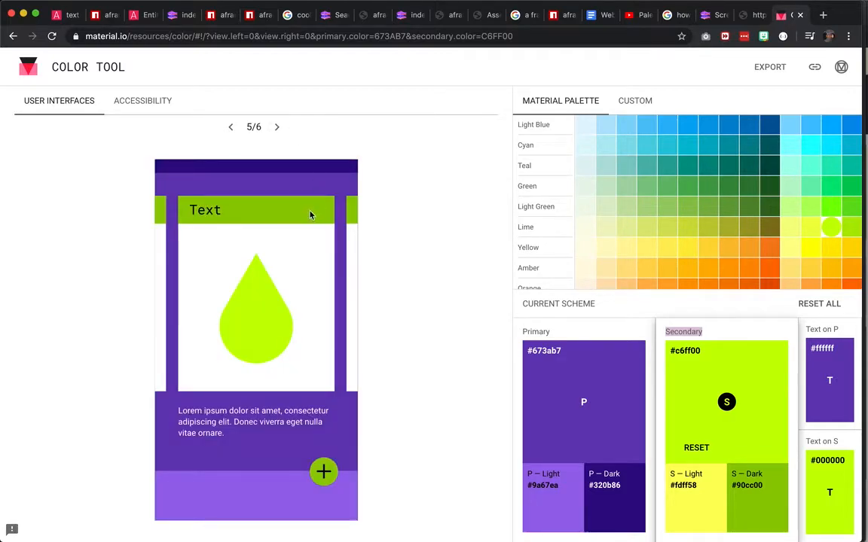
mouse_move(282, 190)
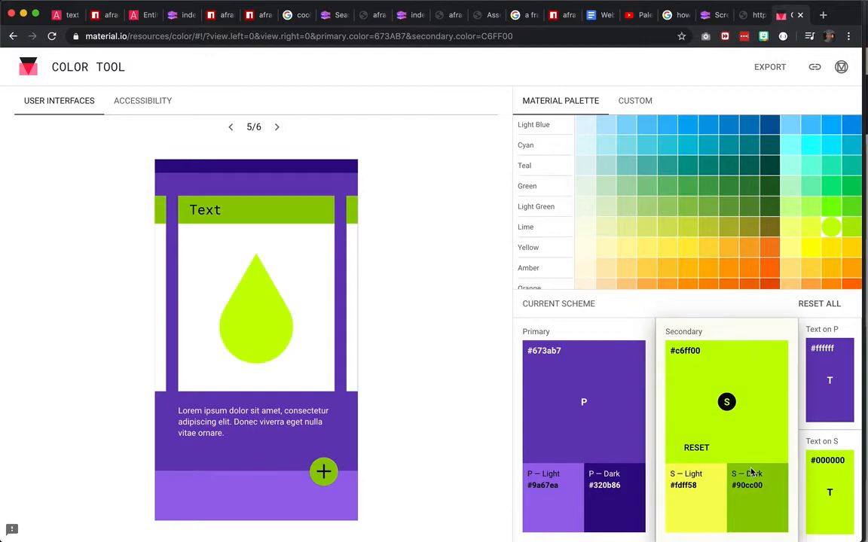
mouse_move(756, 445)
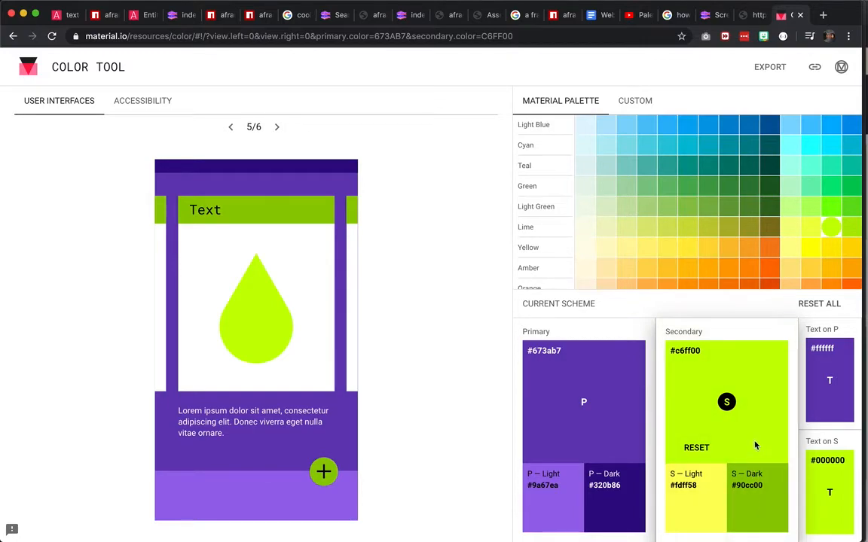
mouse_move(789, 285)
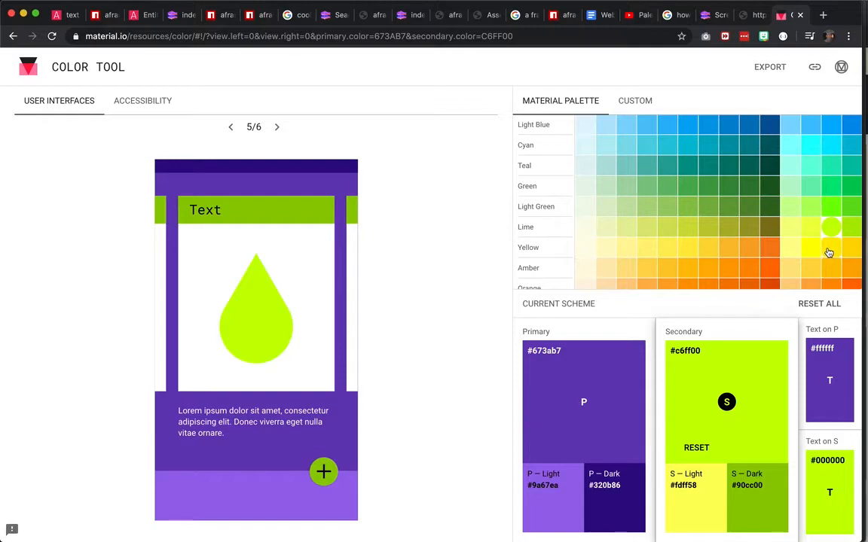
mouse_move(824, 264)
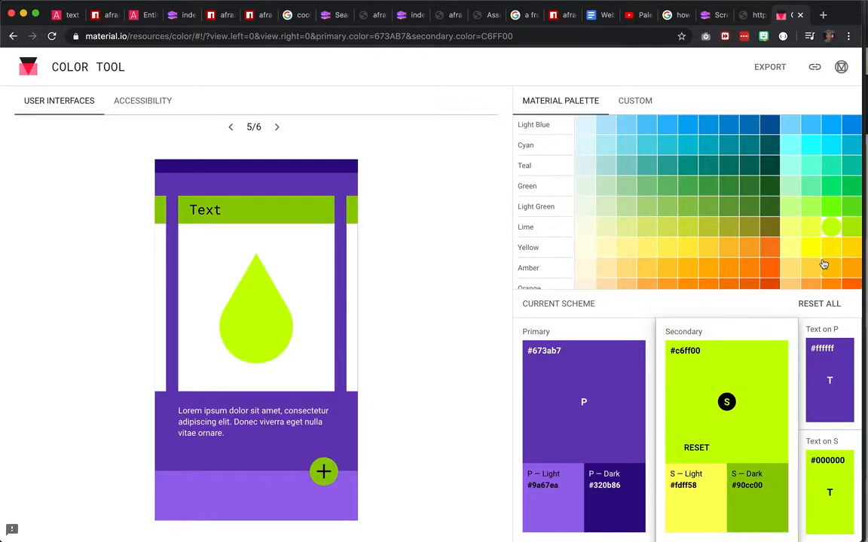
Step: Set the secondary to Light Green A100, then Teal A200 #64ffda
left_click(828, 248)
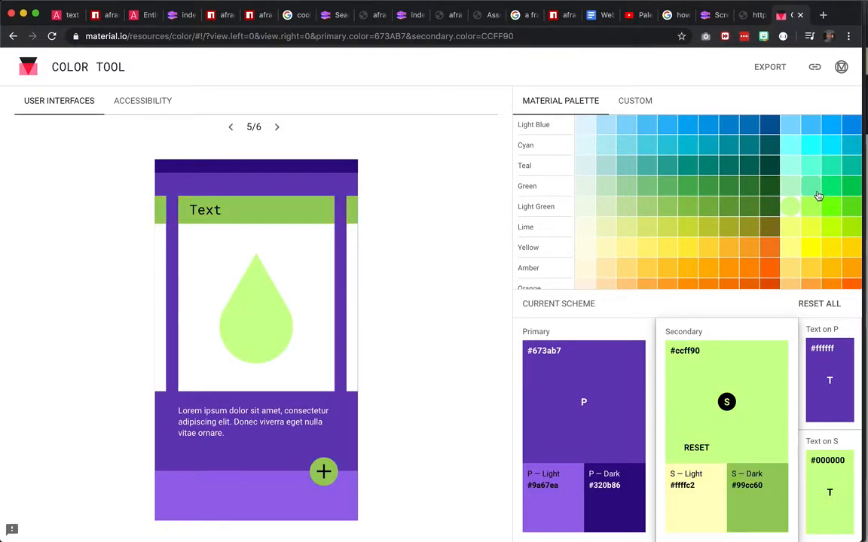
left_click(814, 168)
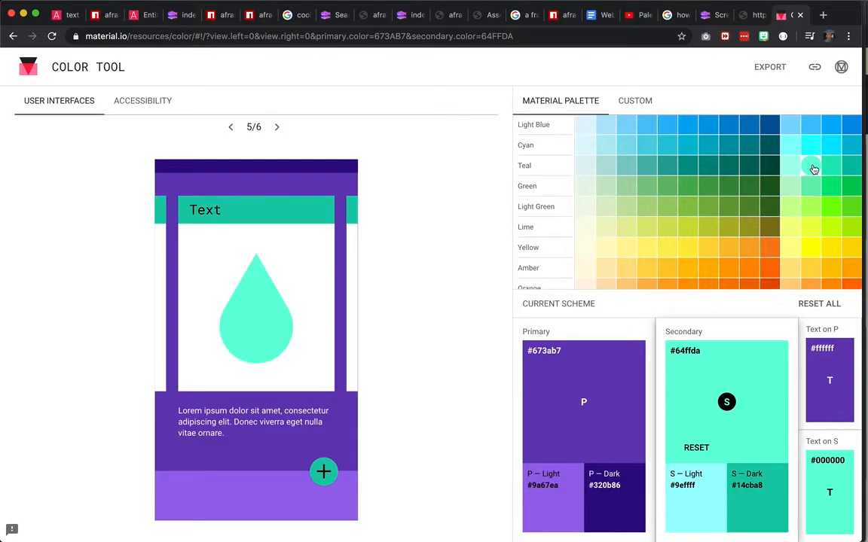
mouse_move(259, 326)
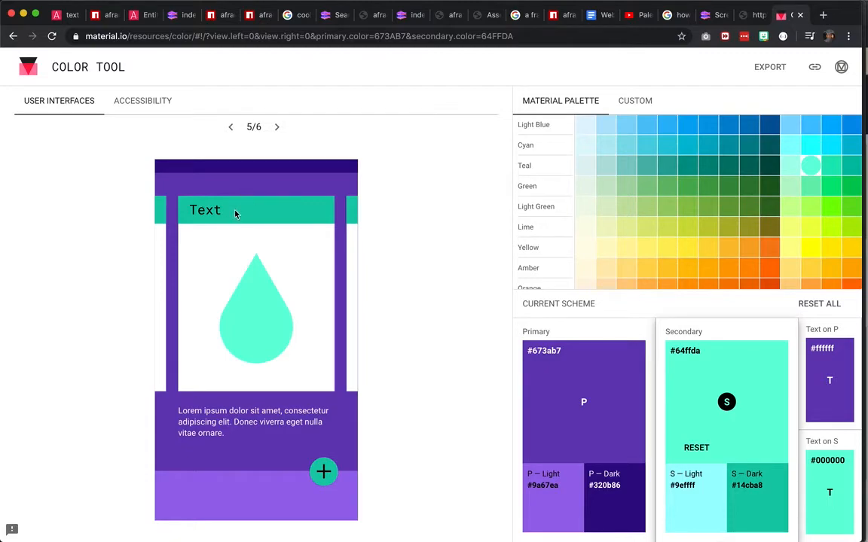
left_click(231, 126)
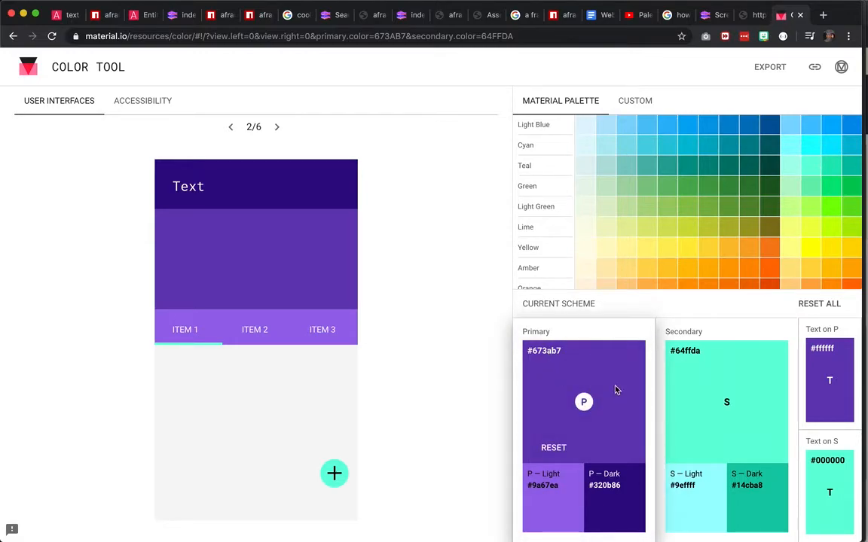
mouse_move(559, 422)
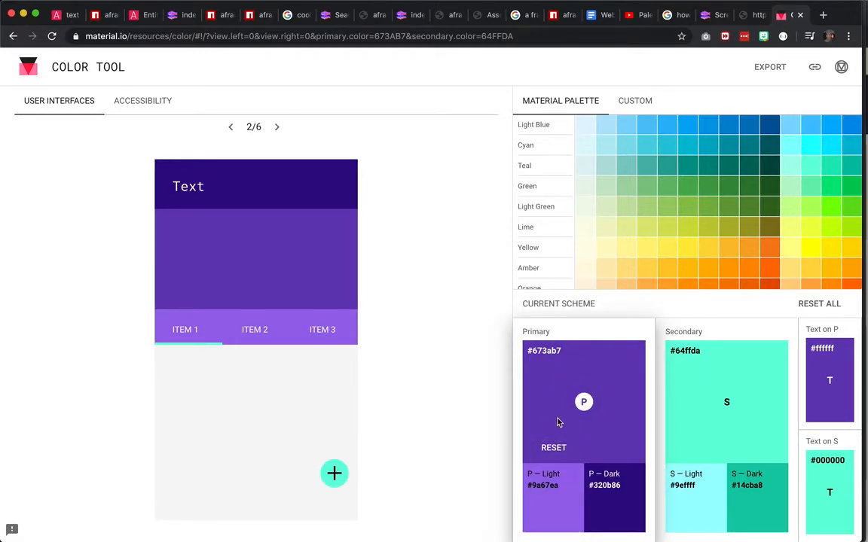
mouse_move(594, 499)
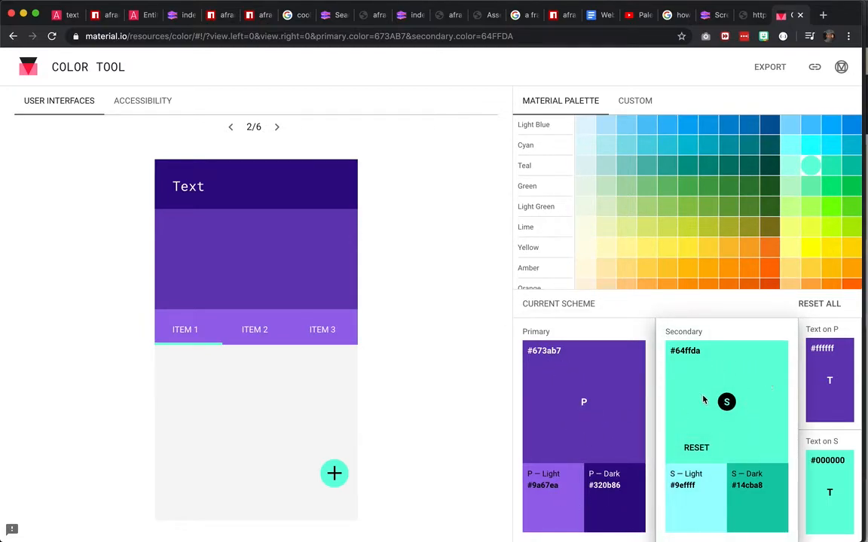
mouse_move(714, 371)
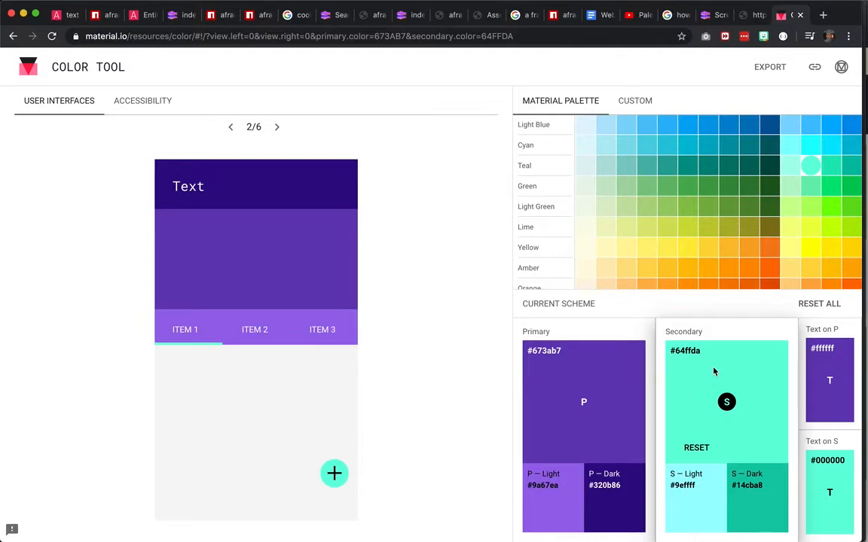
mouse_move(718, 390)
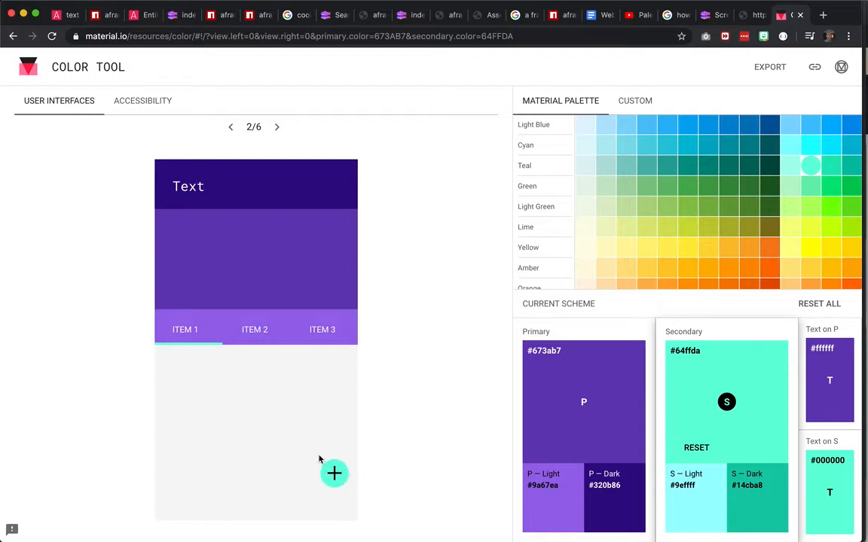
mouse_move(756, 507)
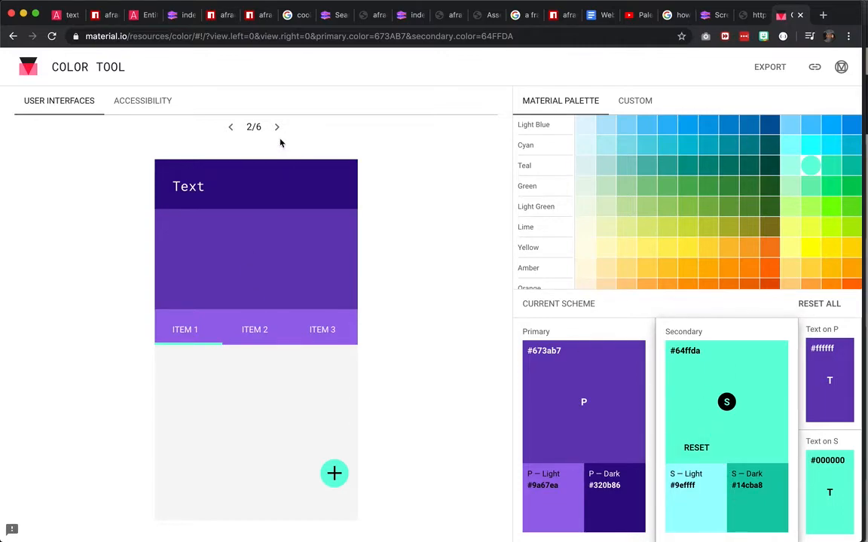
Step: Advance the preview to sample 5/6, the droplet card in purple and teal
left_click(277, 127)
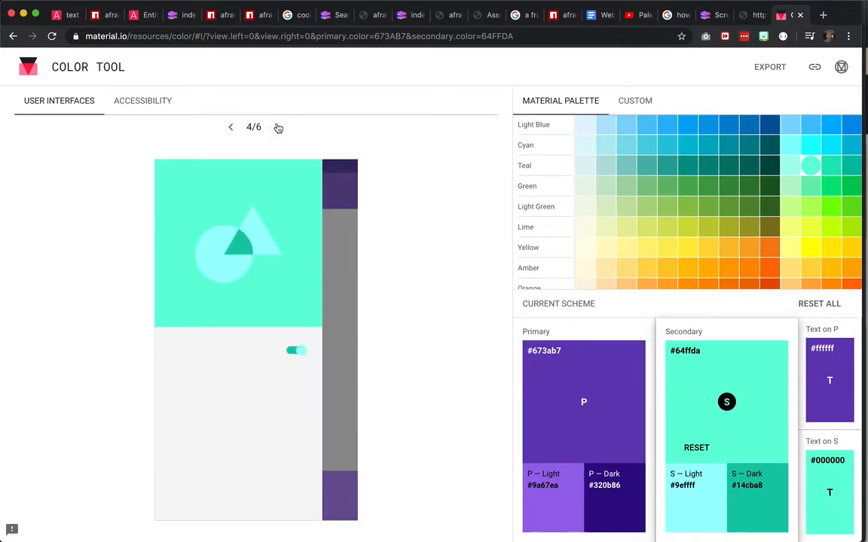
left_click(277, 126)
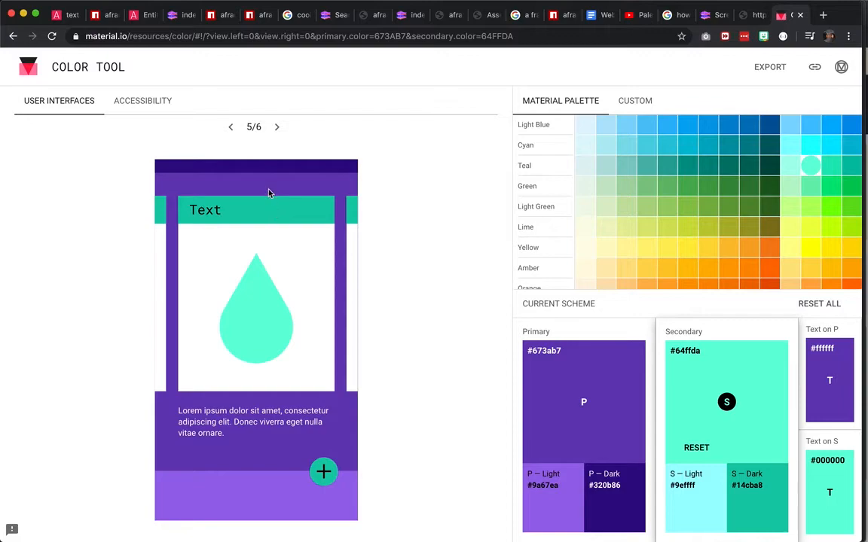
mouse_move(727, 402)
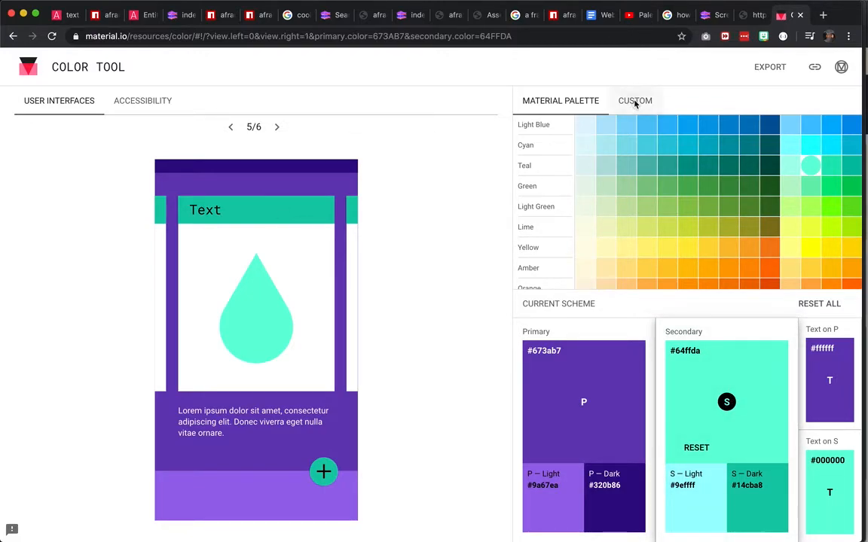
Step: Set a custom yellow secondary #f7ff14 and page the preview back to screen 2/6
left_click(635, 100)
type("#c0ff00")
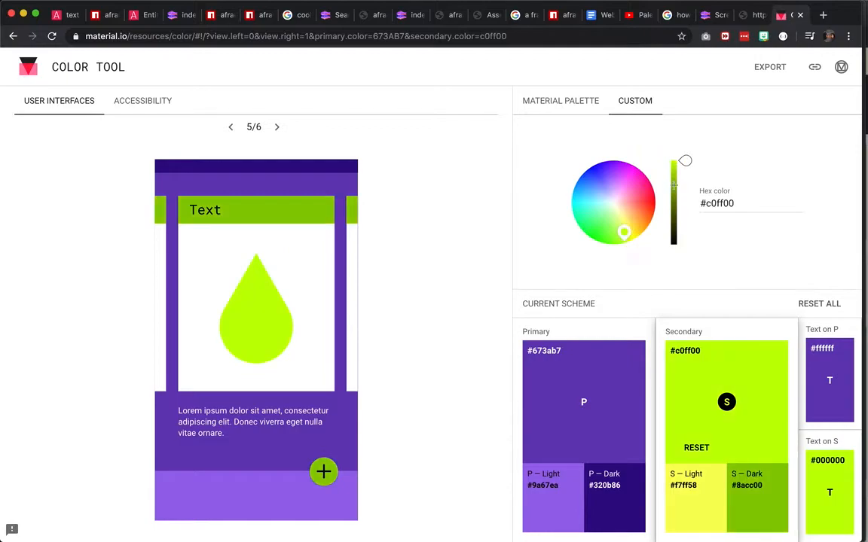
left_click_drag(685, 161, 684, 174)
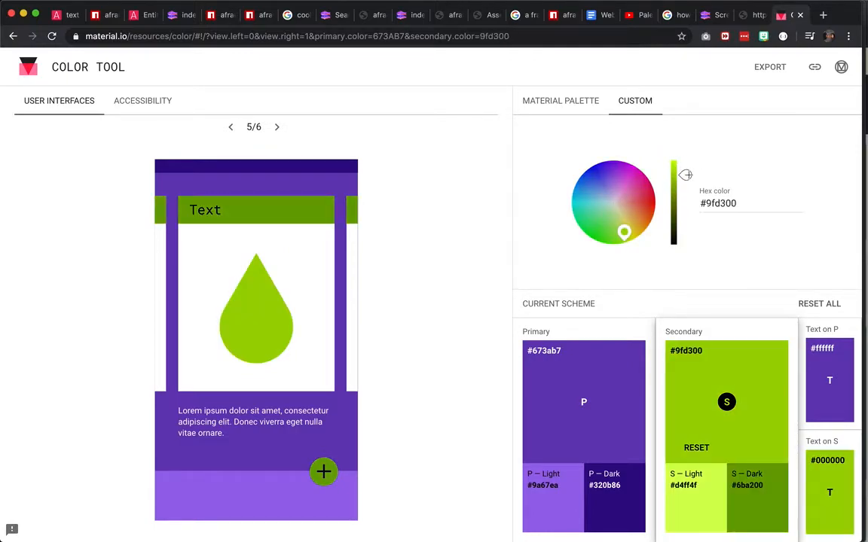
left_click(627, 233)
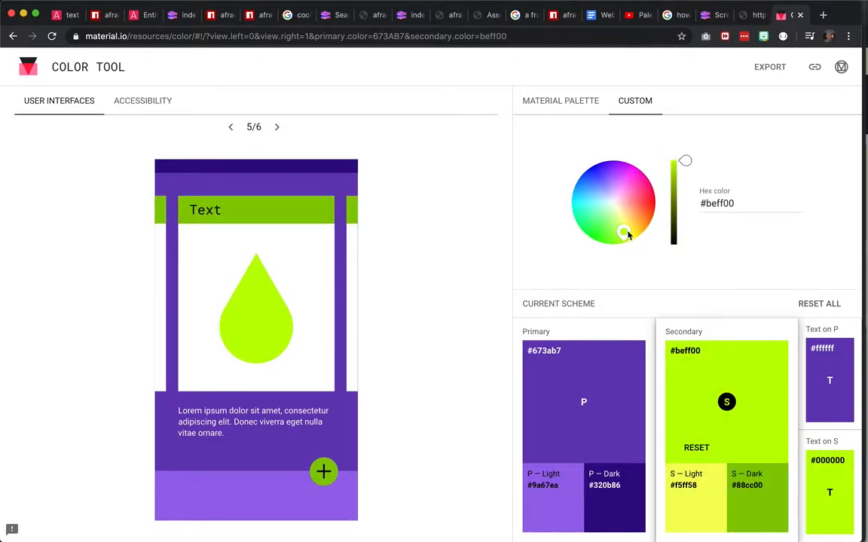
left_click(622, 221)
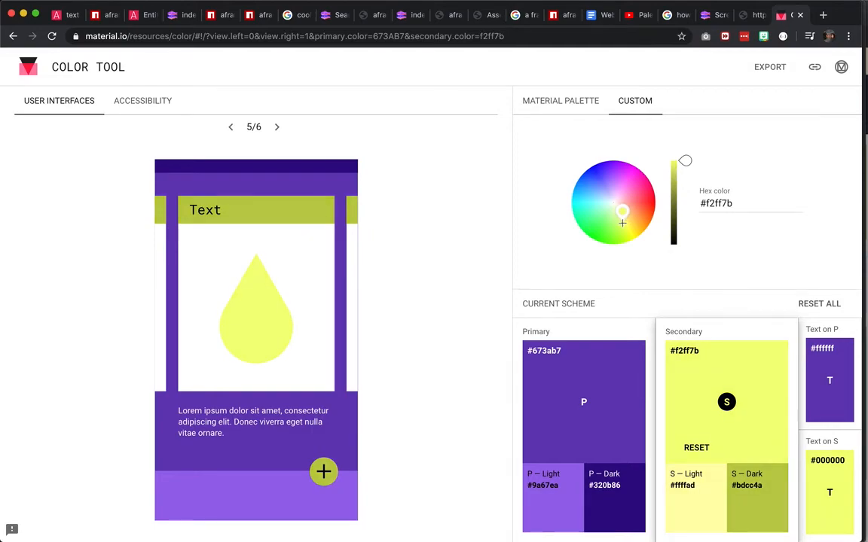
left_click(615, 220)
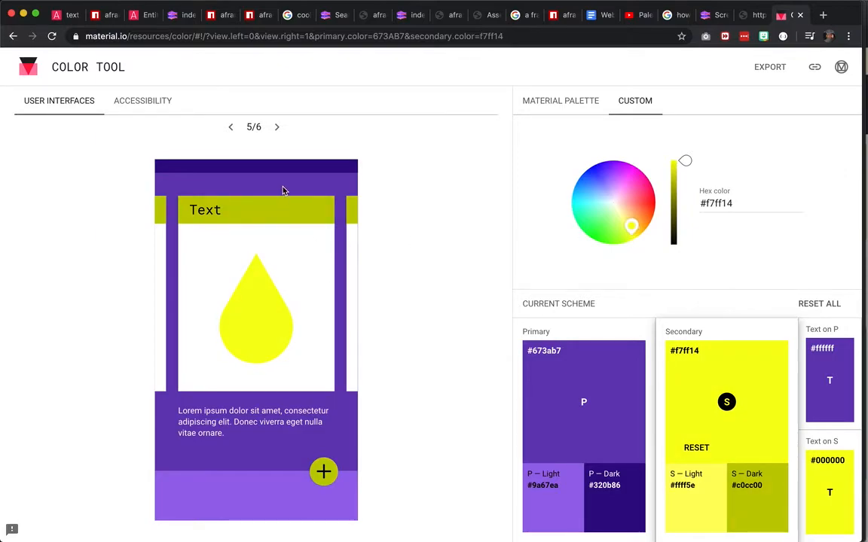
left_click(231, 126)
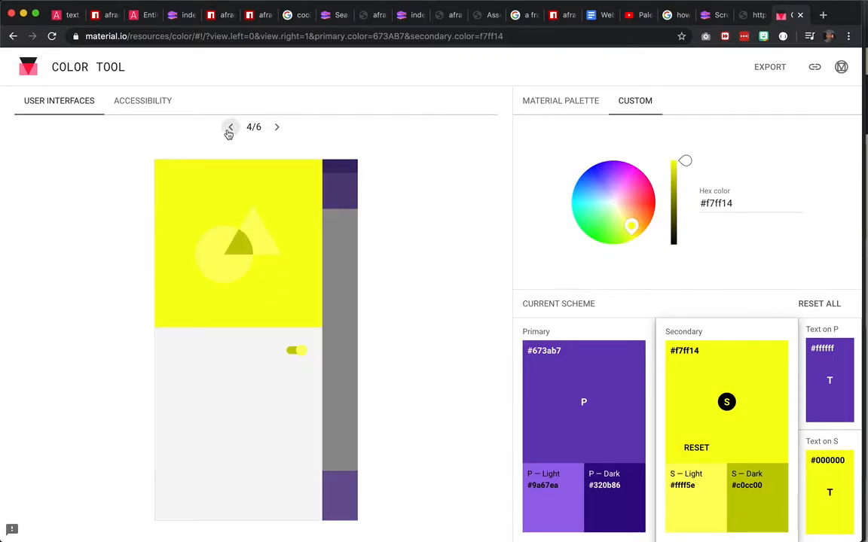
left_click(230, 126)
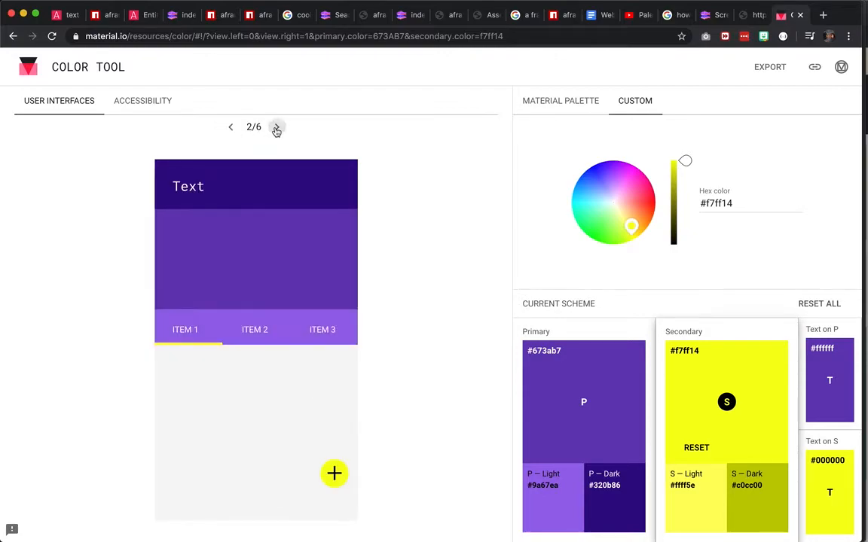
mouse_move(432, 363)
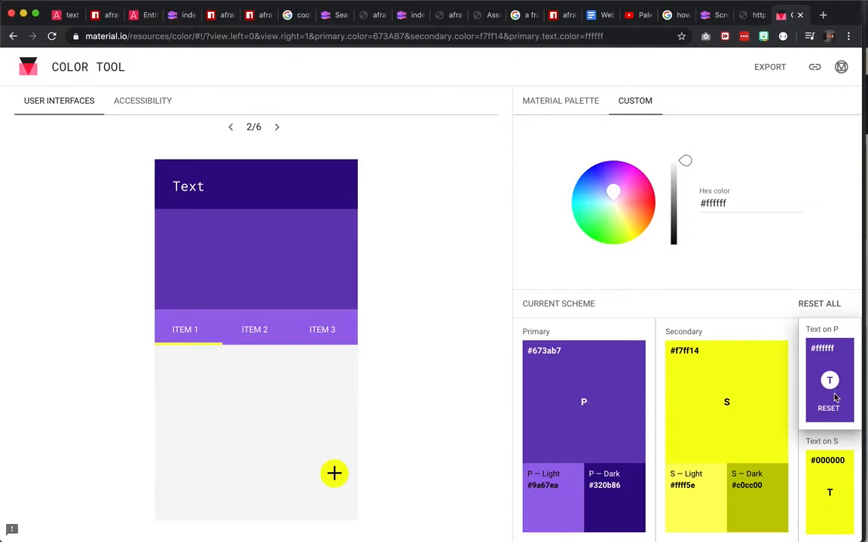
mouse_move(841, 357)
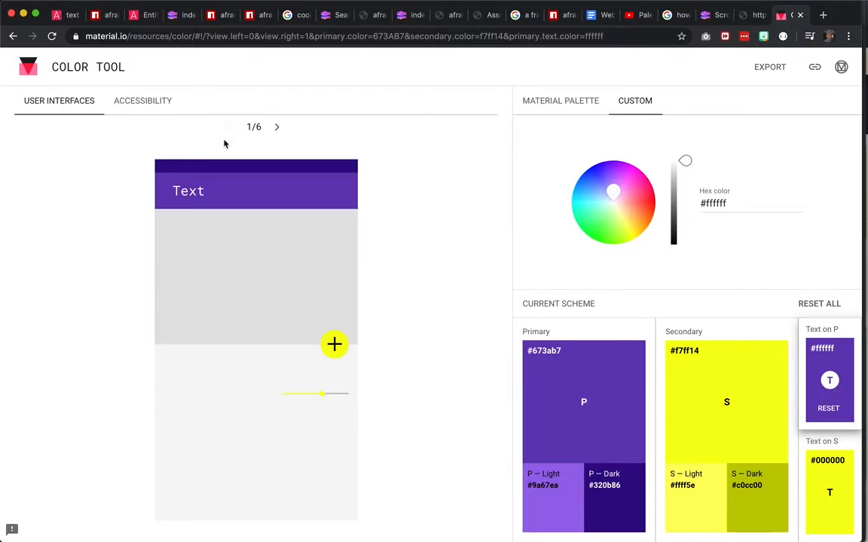
mouse_move(552, 180)
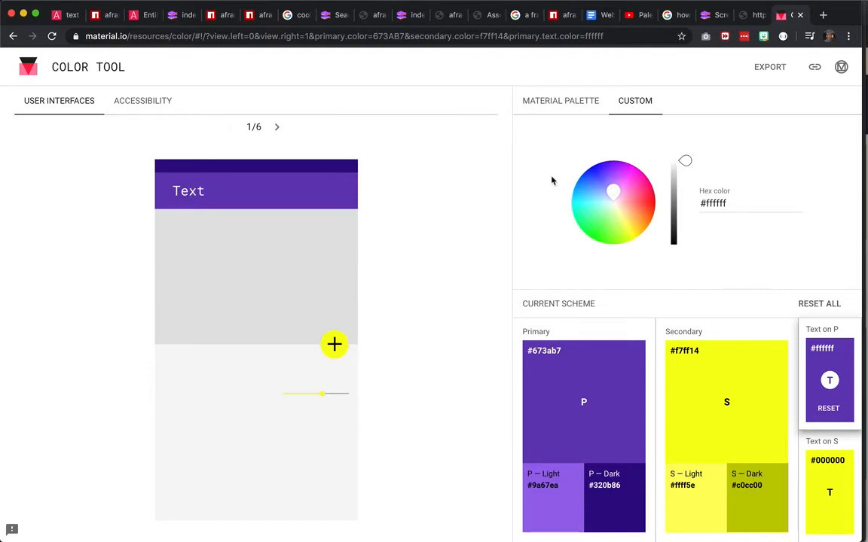
Step: Make the text on the purple primary Lime A400 #c6ff00 from the Material Palette
left_click(560, 100)
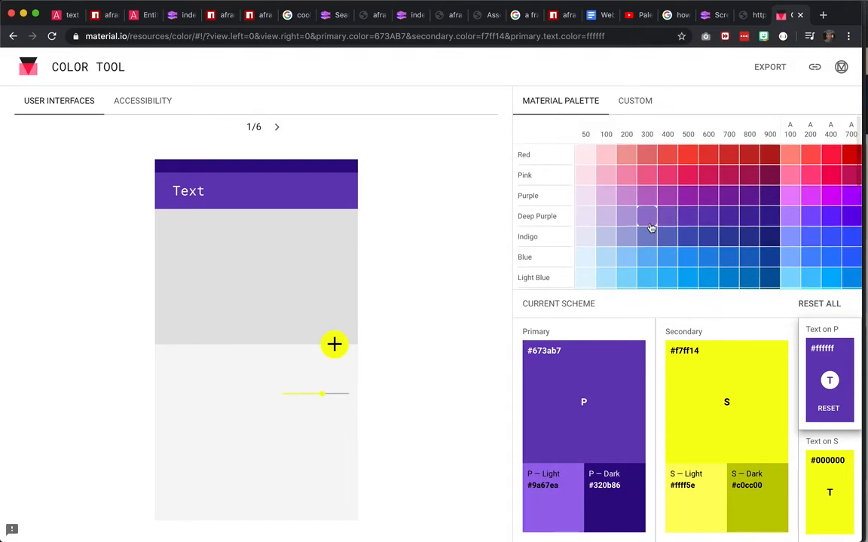
scroll("down", 3)
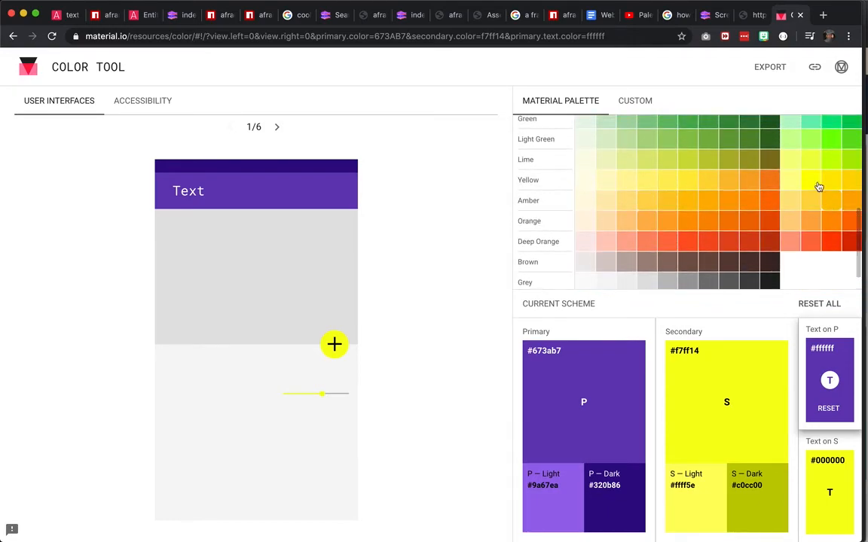
left_click(810, 180)
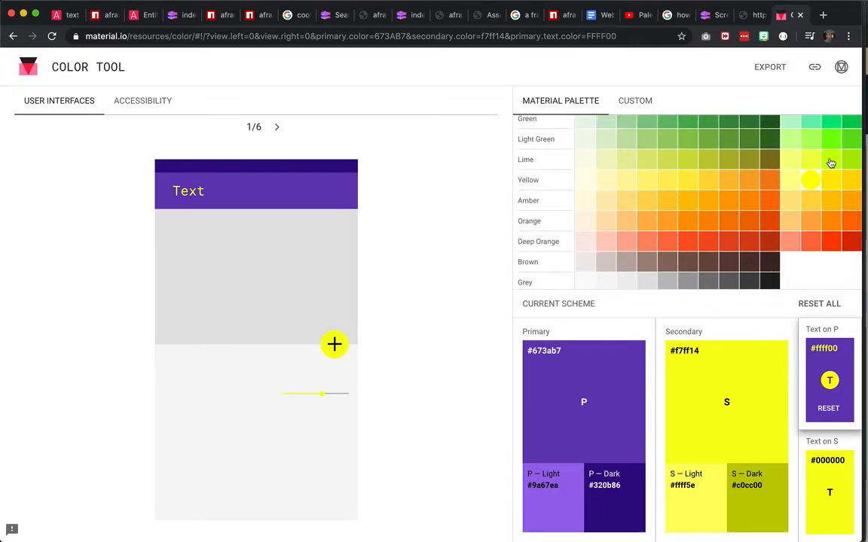
left_click(829, 159)
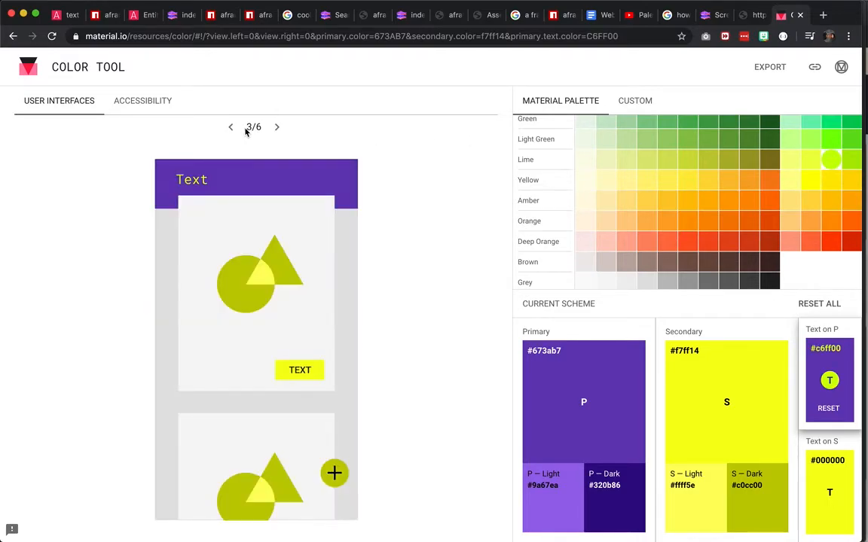
Step: Flip the preview back one screen, then forward to sample screen 5/6
left_click(230, 126)
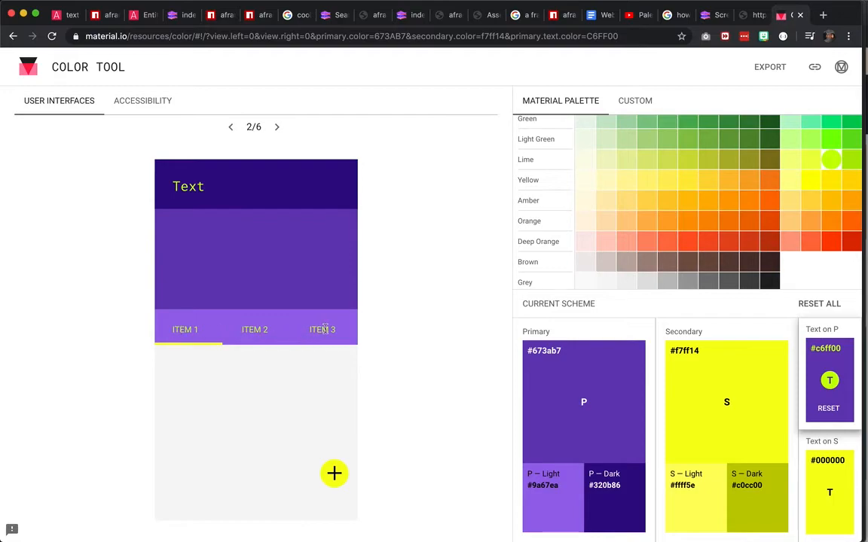
mouse_move(813, 484)
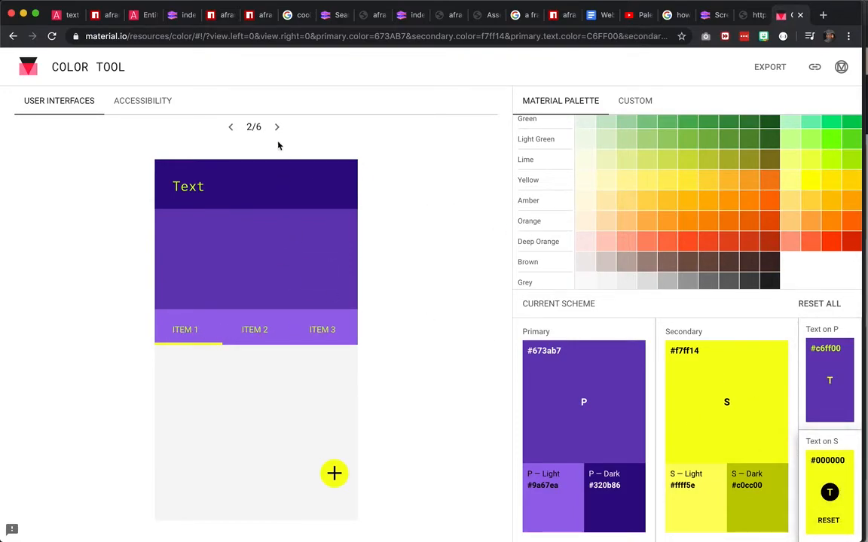
left_click(276, 126)
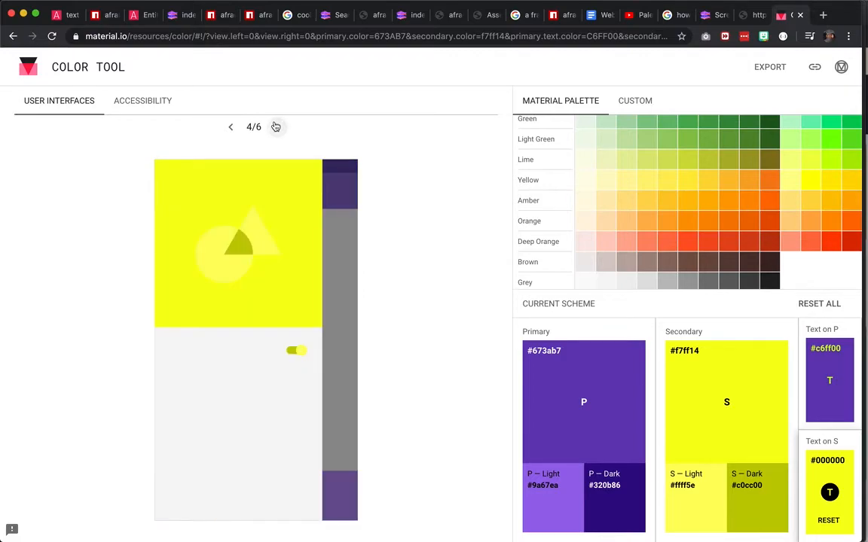
left_click(276, 126)
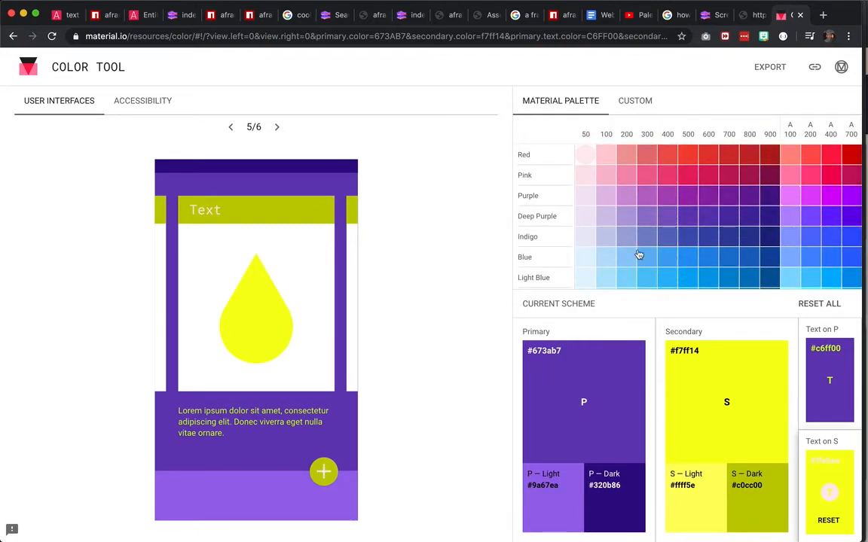
Step: Preview the near-white text scheme on sample screens 6/6, 1/6, then 2/6
scroll("down", 3)
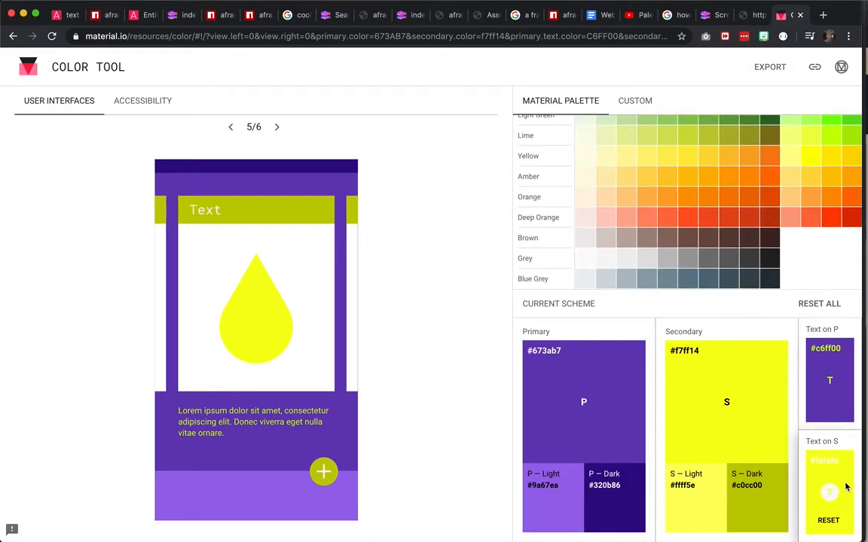
mouse_move(449, 345)
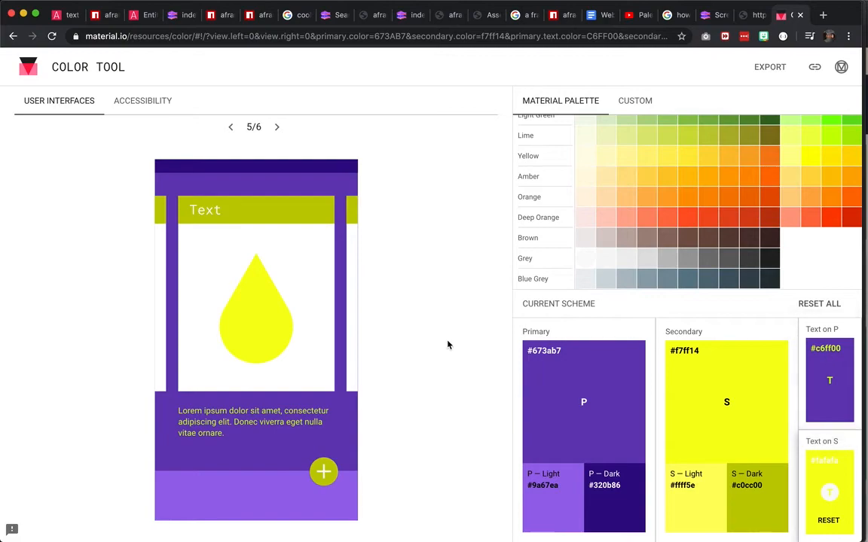
left_click(276, 127)
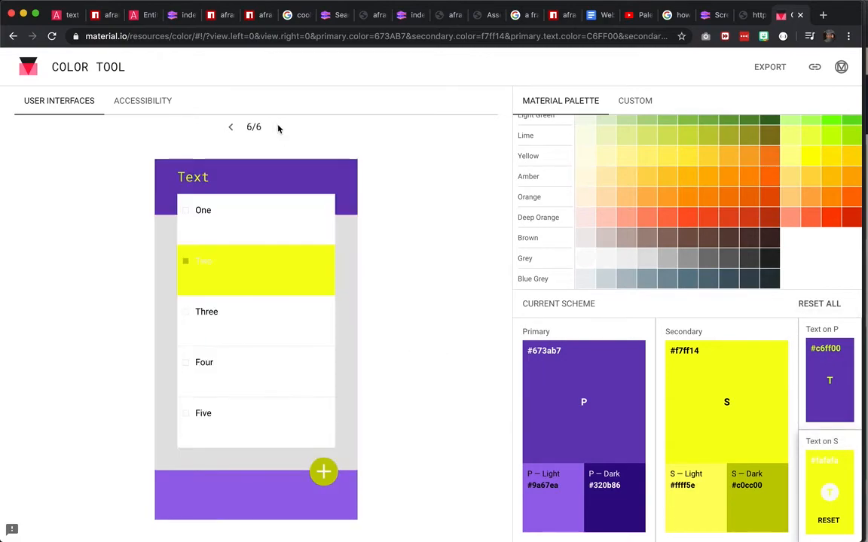
mouse_move(220, 265)
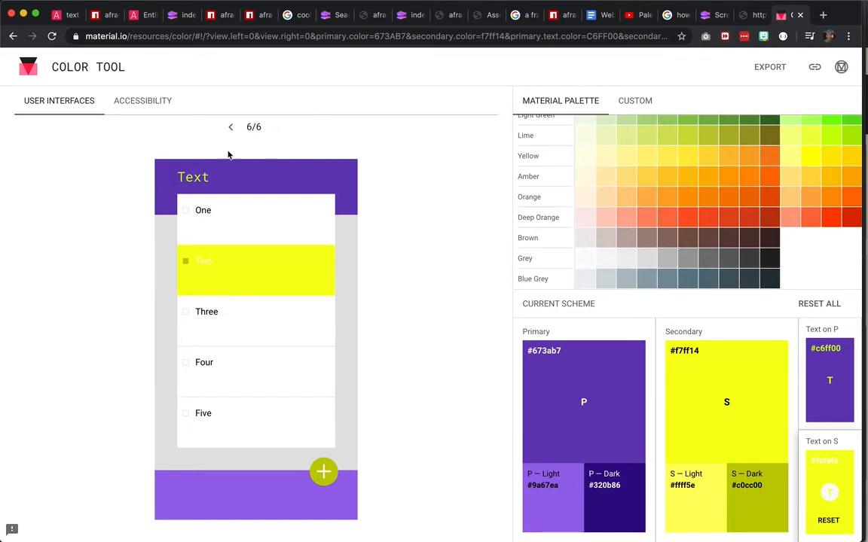
mouse_move(269, 483)
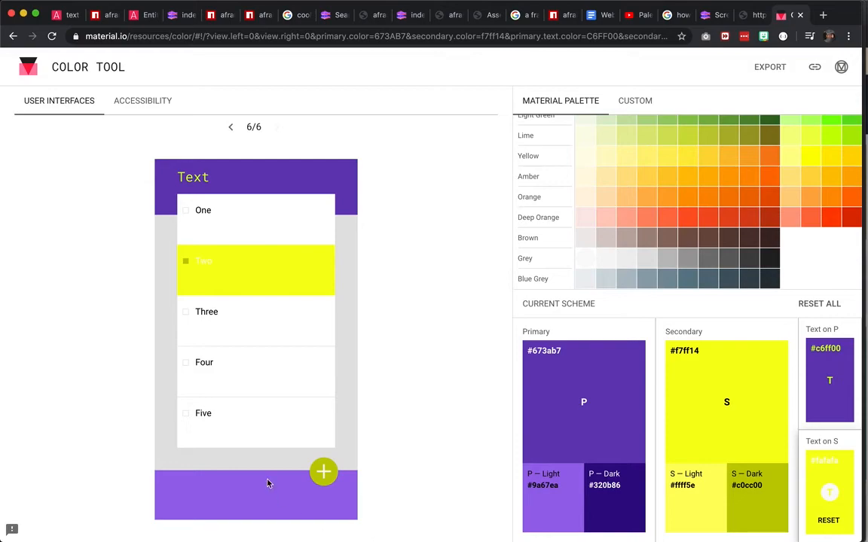
left_click(231, 127)
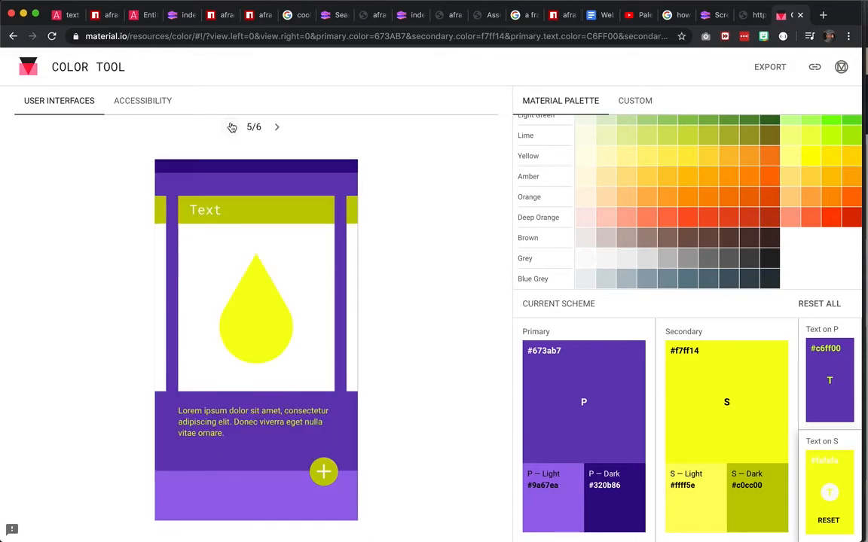
left_click(232, 127)
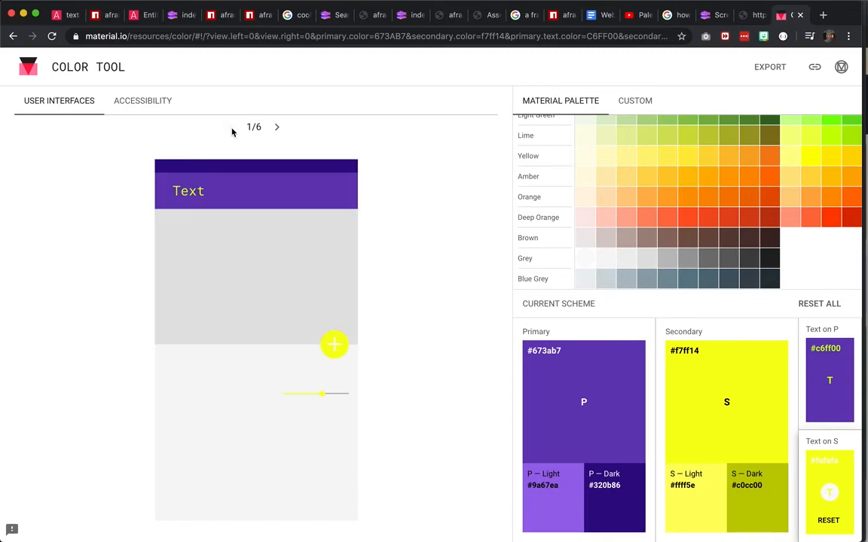
mouse_move(276, 128)
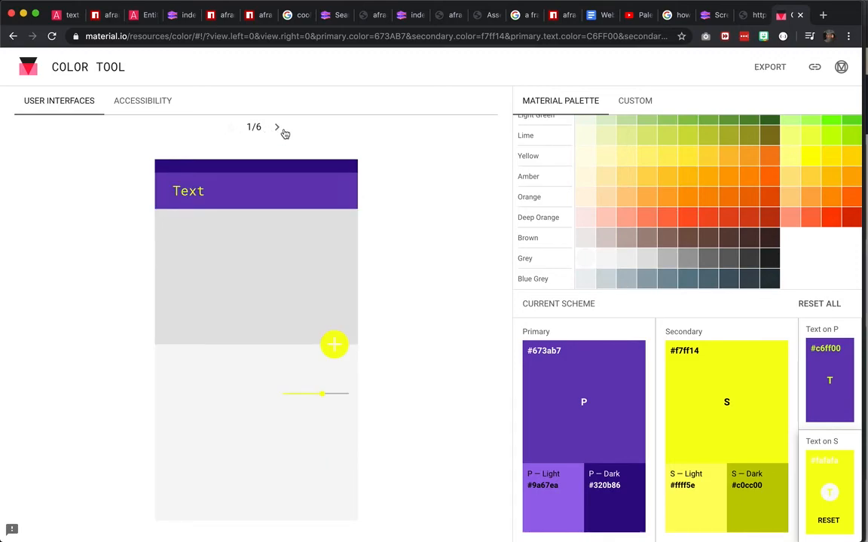
left_click(276, 126)
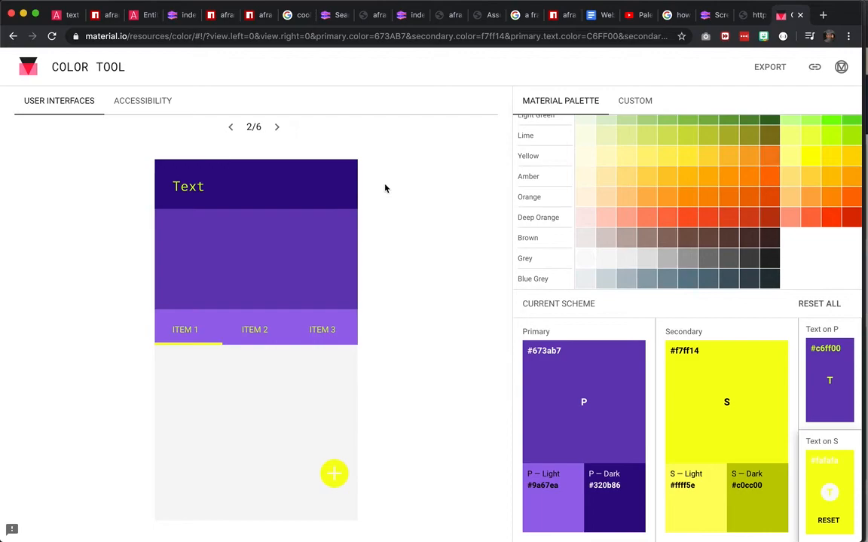
mouse_move(814, 67)
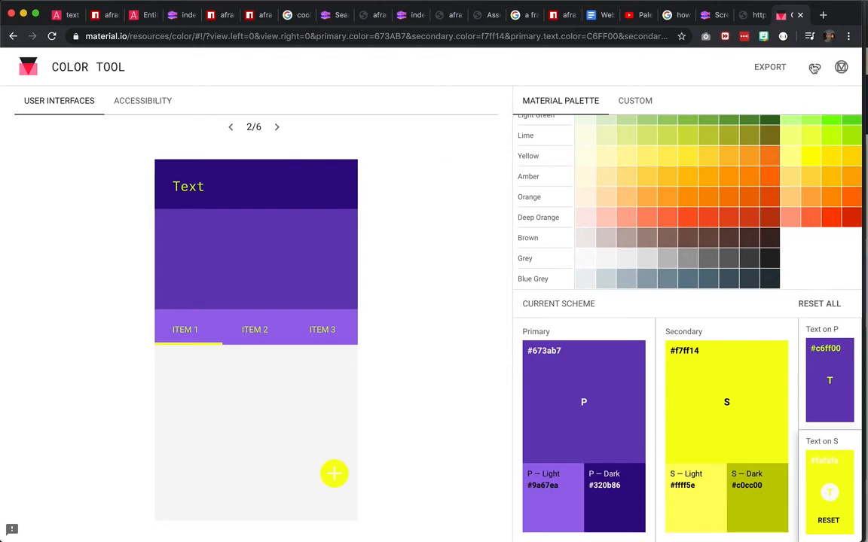
mouse_move(815, 68)
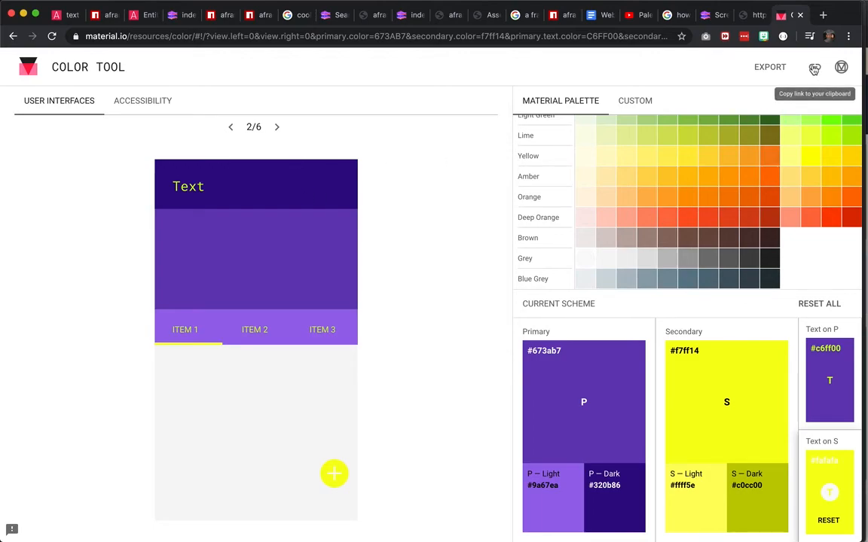
Step: Copy the purple, yellow and lime scheme's share link, selecting dark primary #320b86 along the way
left_click(814, 67)
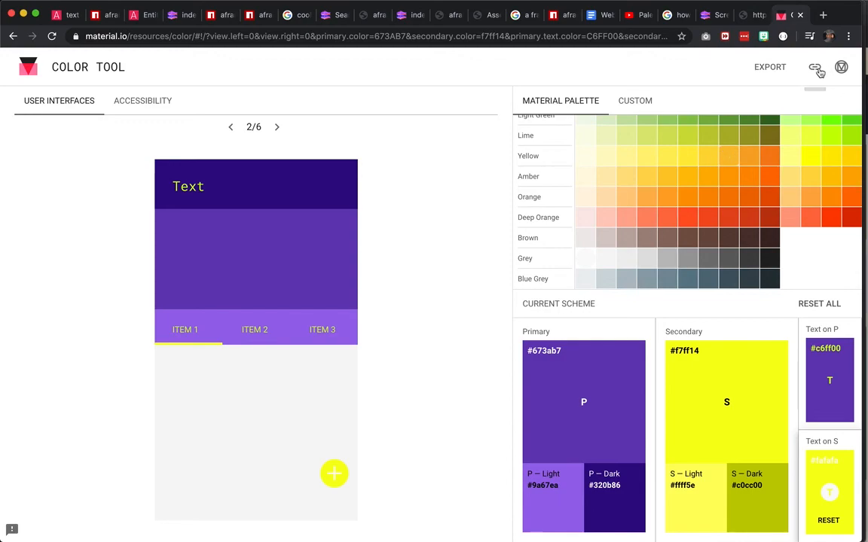
mouse_move(816, 67)
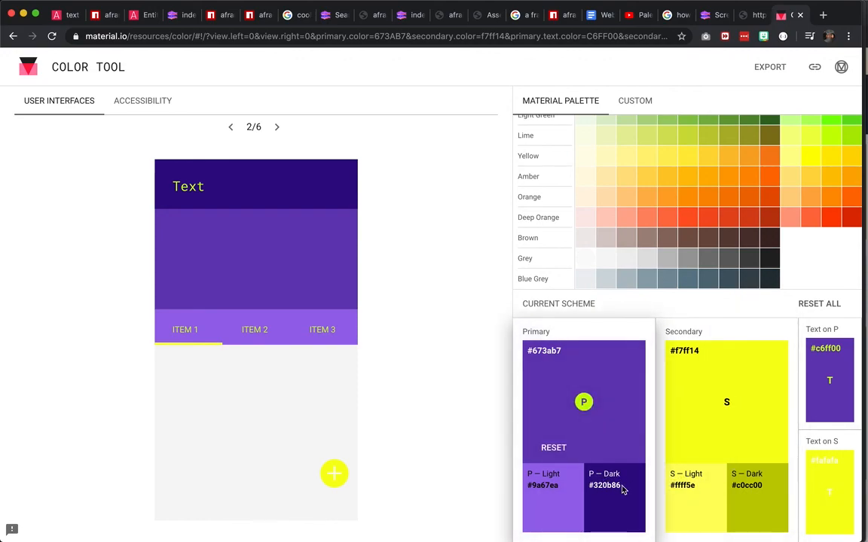
double_click(605, 486)
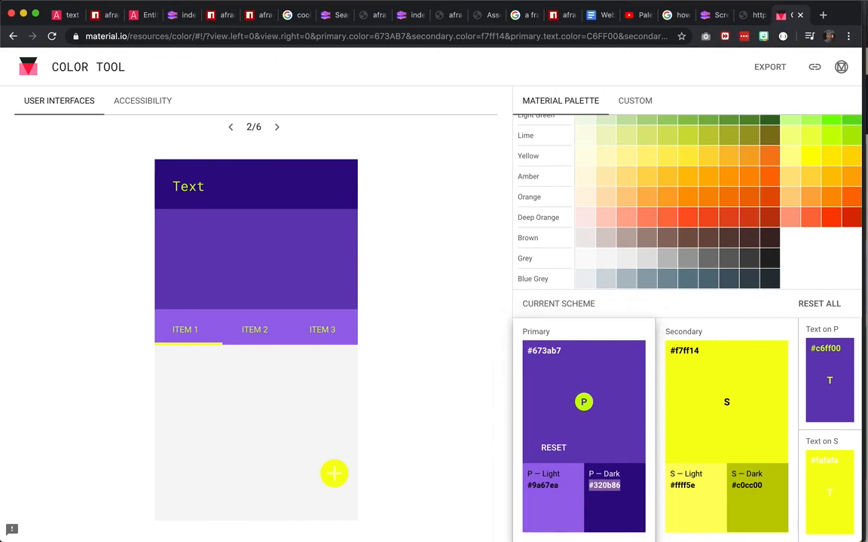
left_click(814, 68)
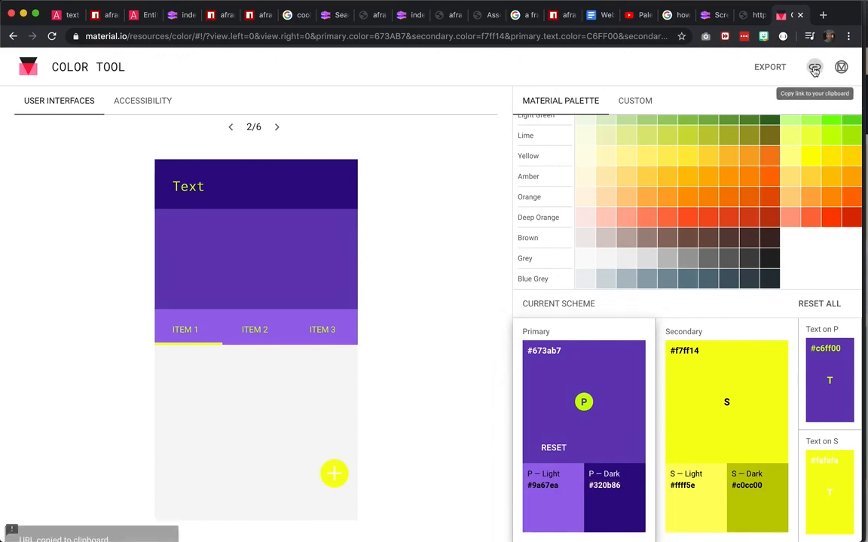
left_click(814, 67)
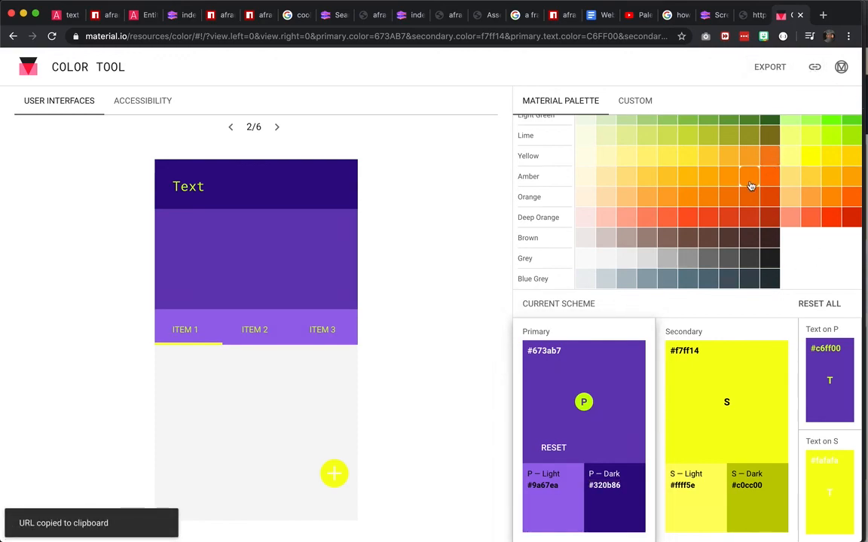